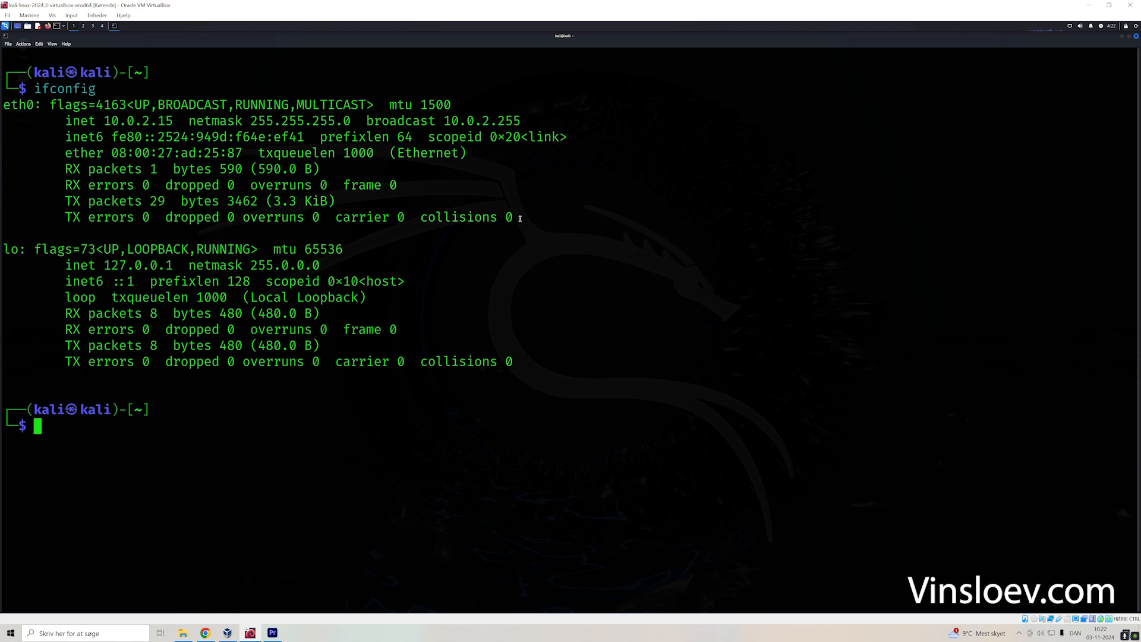
Step: Create newfile.txt with touch, remove it with rm, then clear the screen
text(touch newfile.txt)
text(ls)
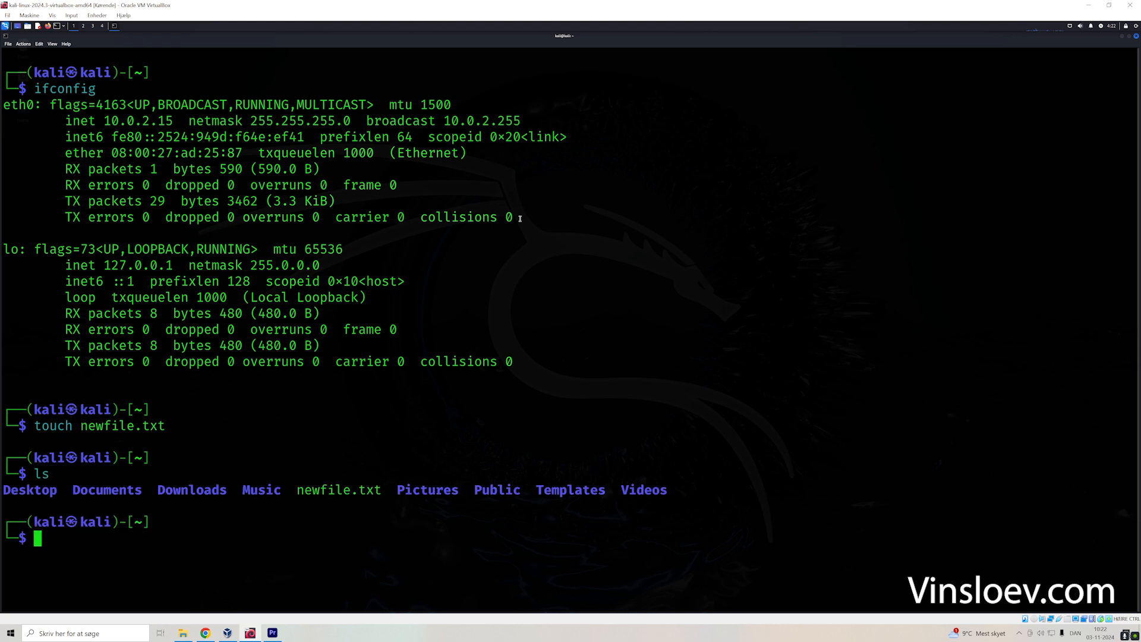
mouse_move(201, 441)
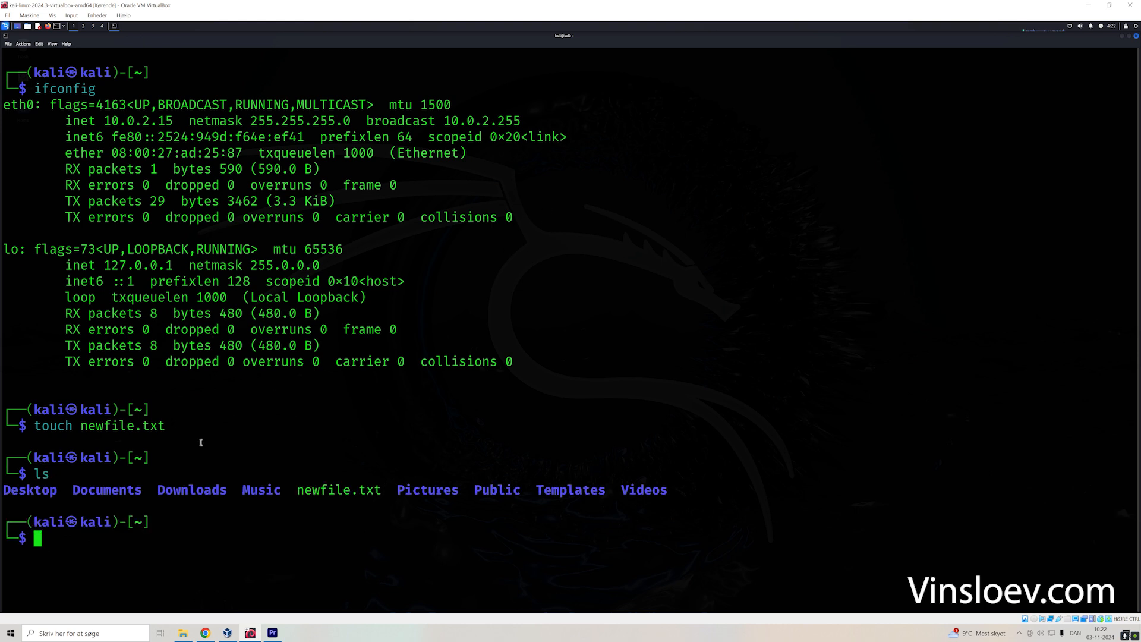
mouse_move(332, 490)
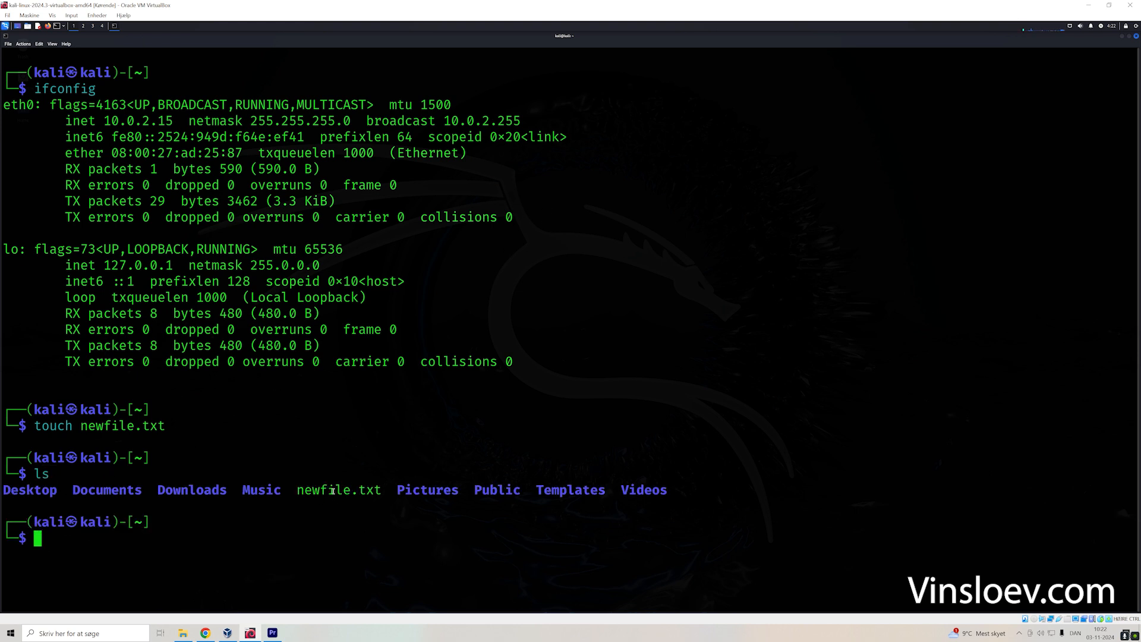
mouse_move(390, 495)
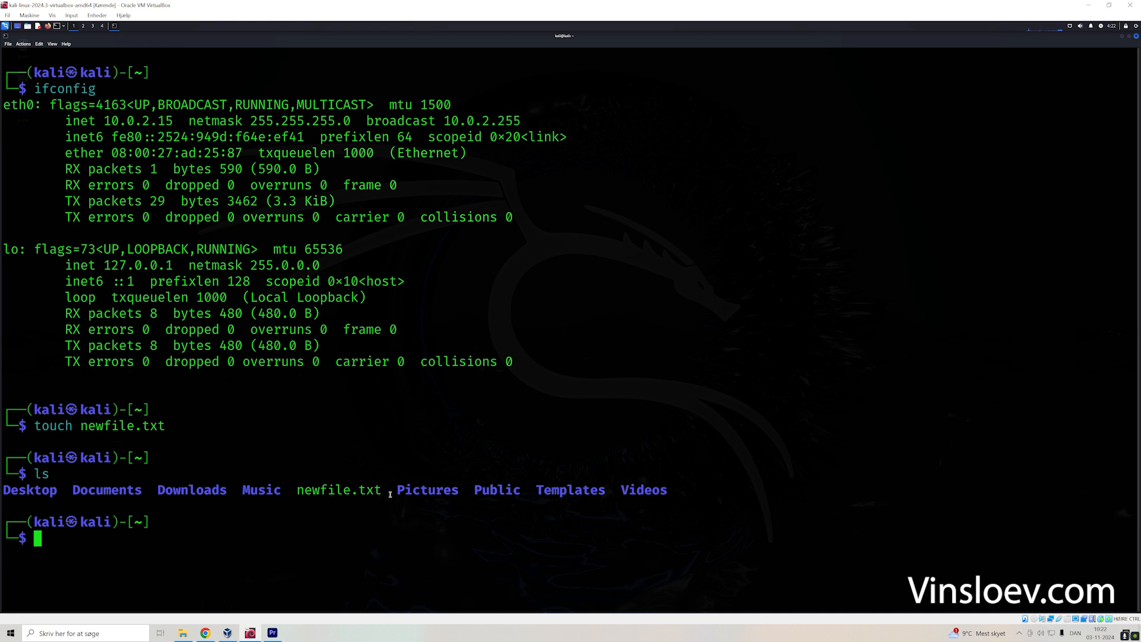
text(rm newfile.txt)
text(ls)
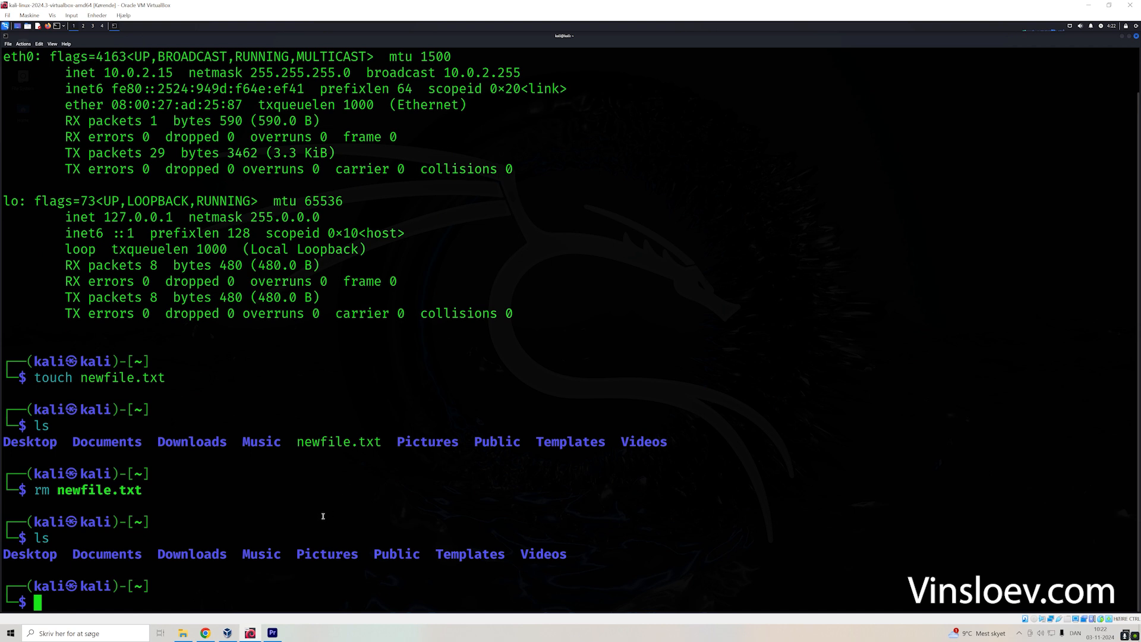
text(clear)
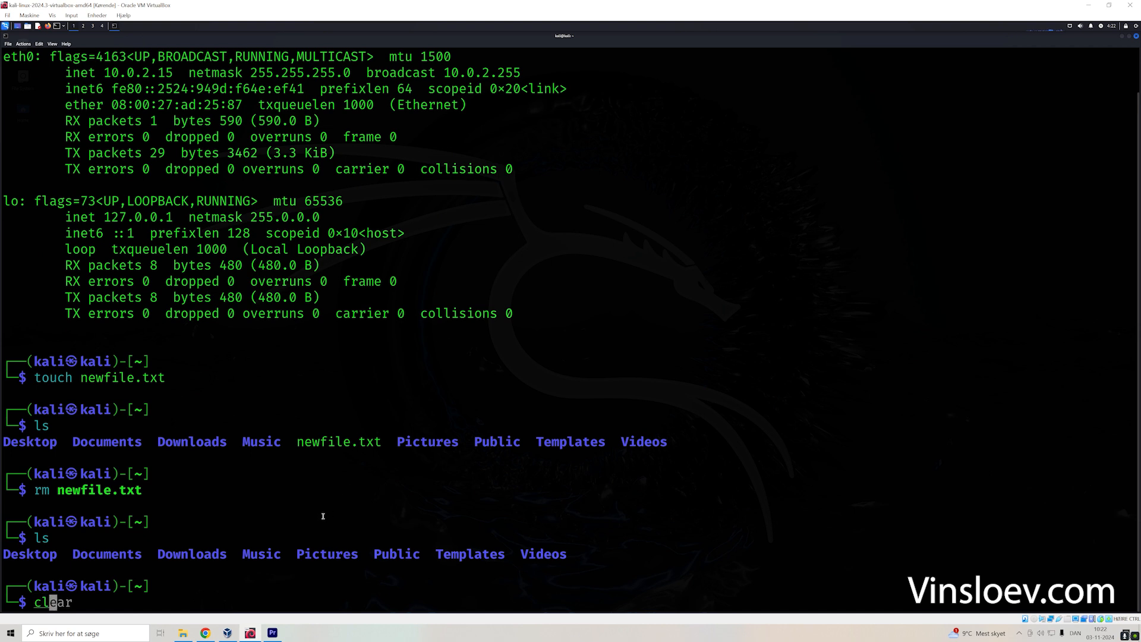
Step: Run ls -la for a detailed listing with hidden files, then a plain ls listing
key(Enter)
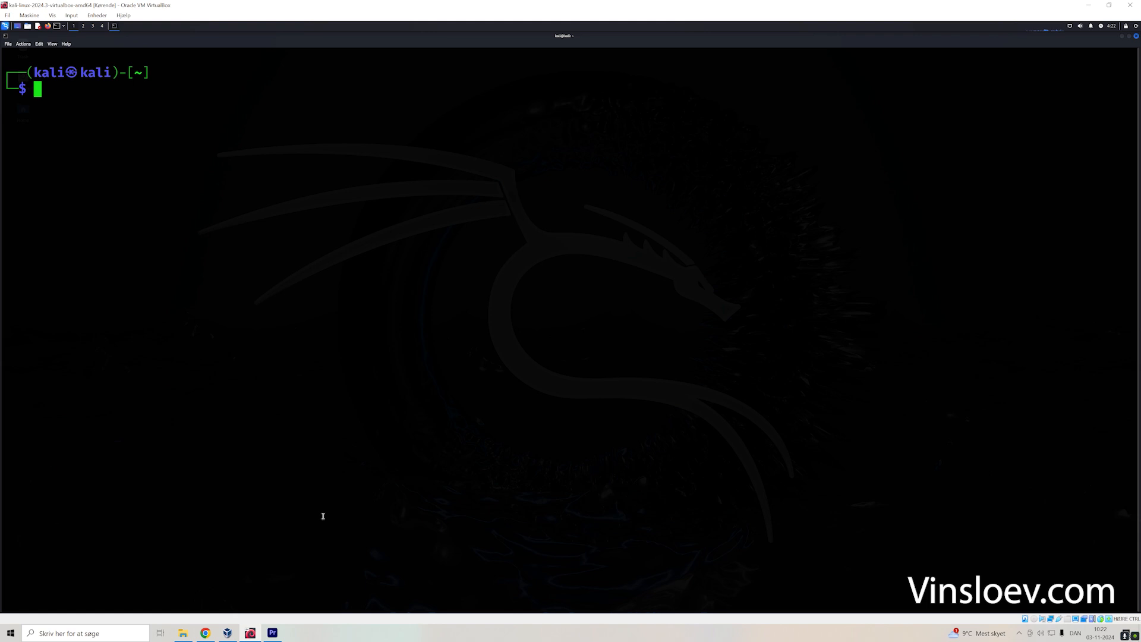
text(ls -la)
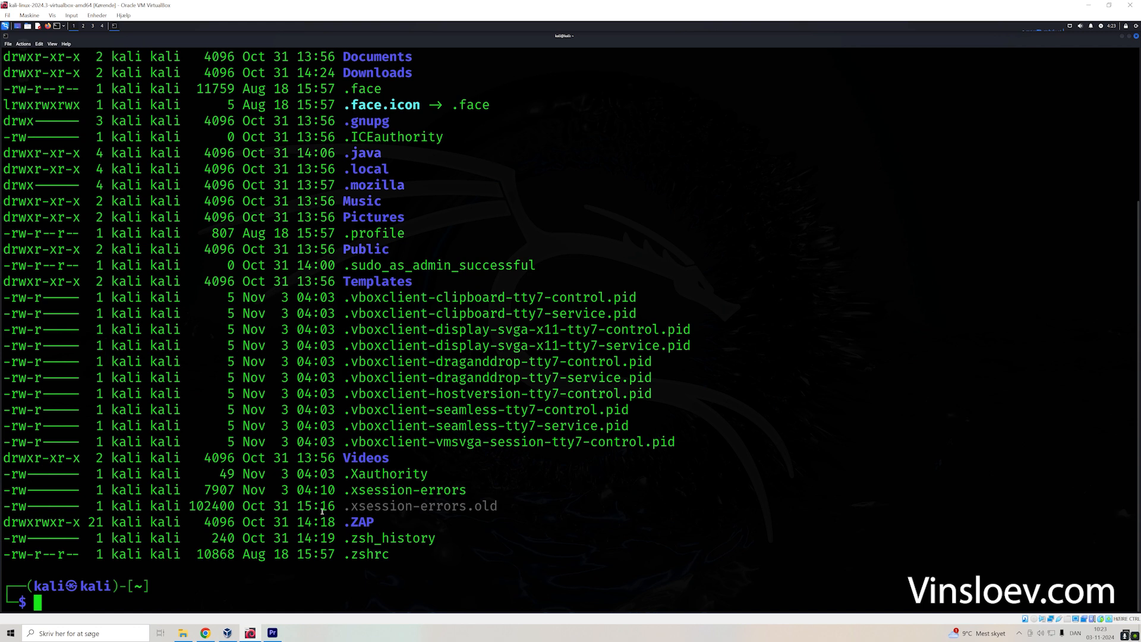
text(ls -la)
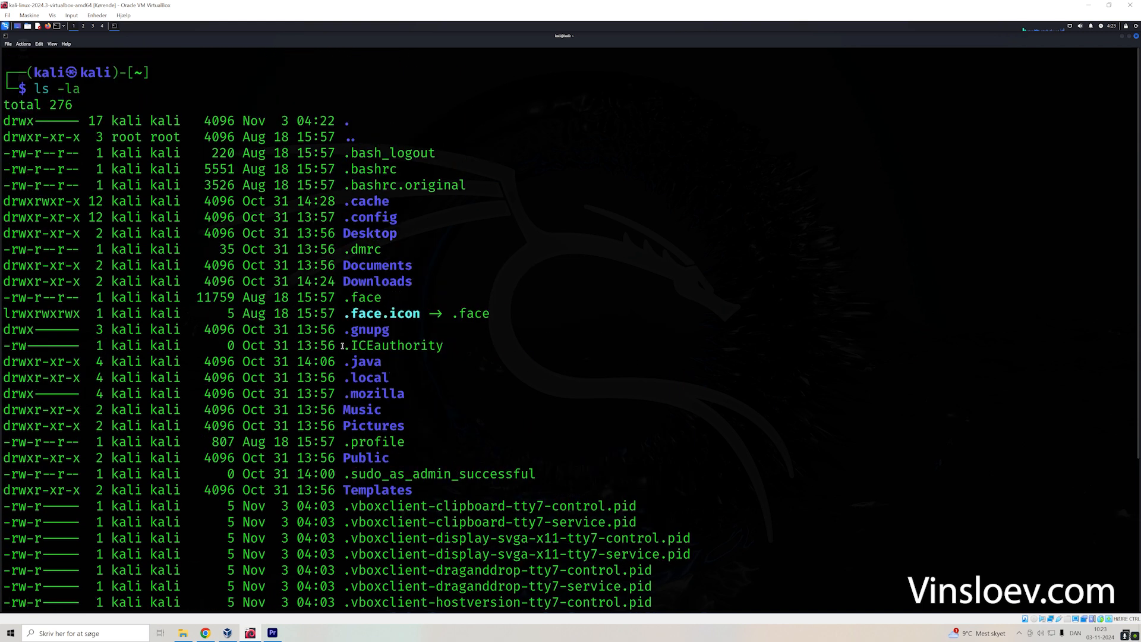
scroll(down, 3)
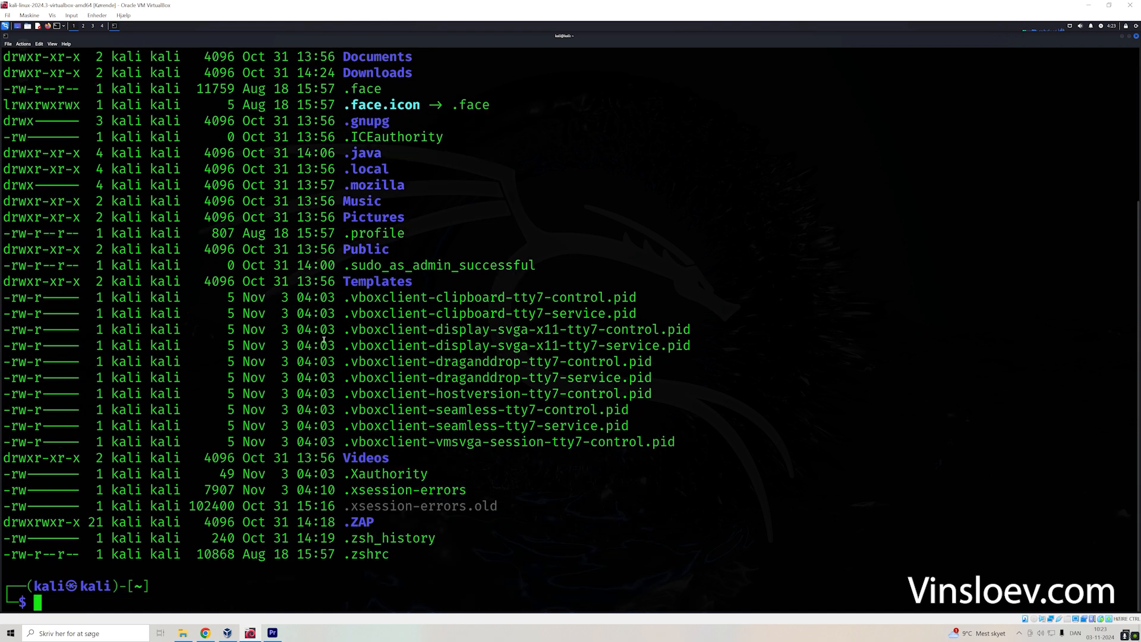
text(ls)
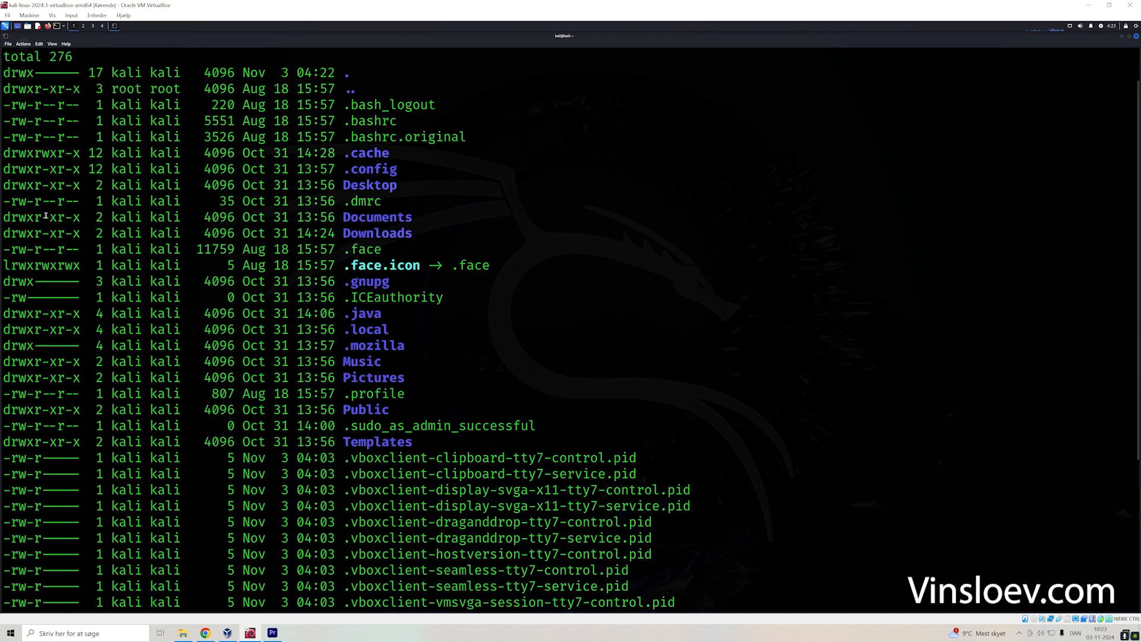
scroll(down, 3)
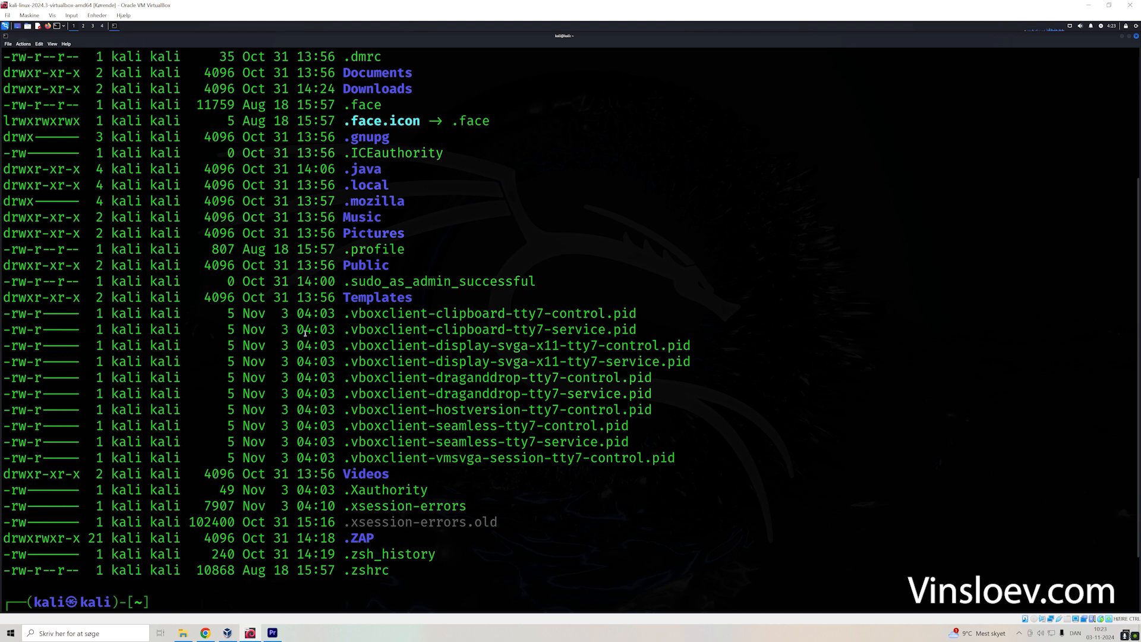
mouse_move(454, 340)
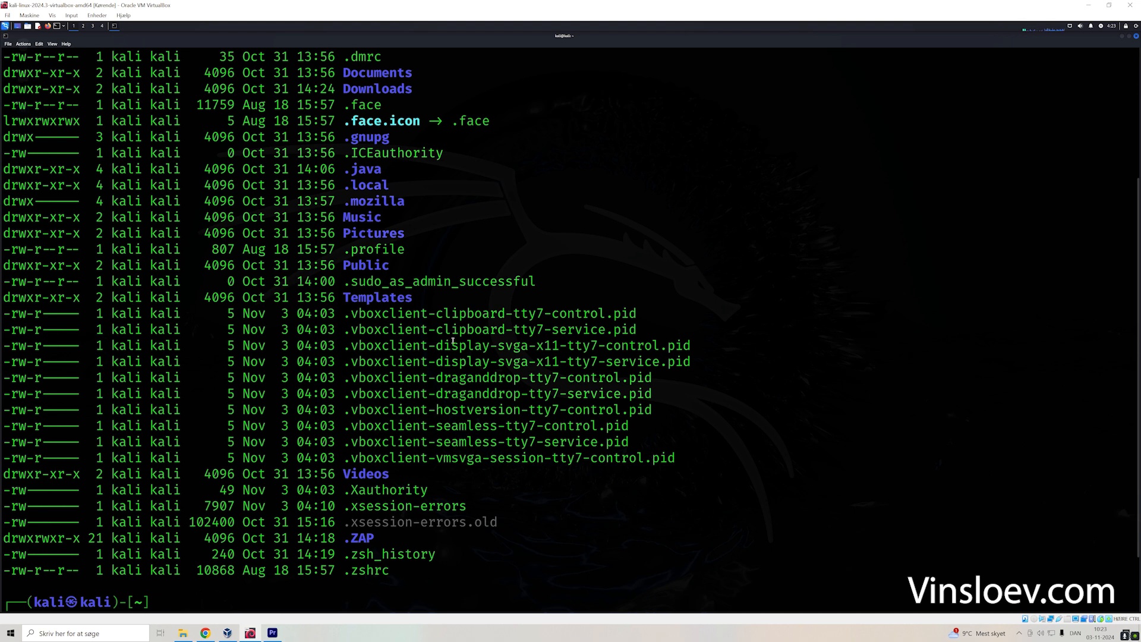
text(ls)
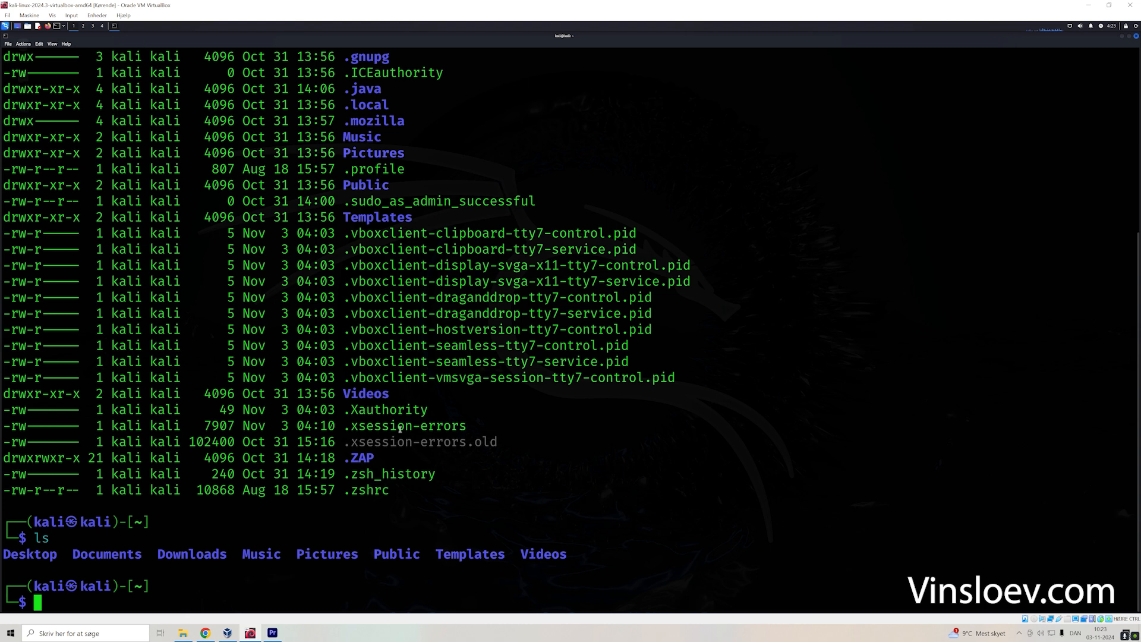
Step: Check location with pwd, cd up to /home, then cd back into kali and list it
text(pwd)
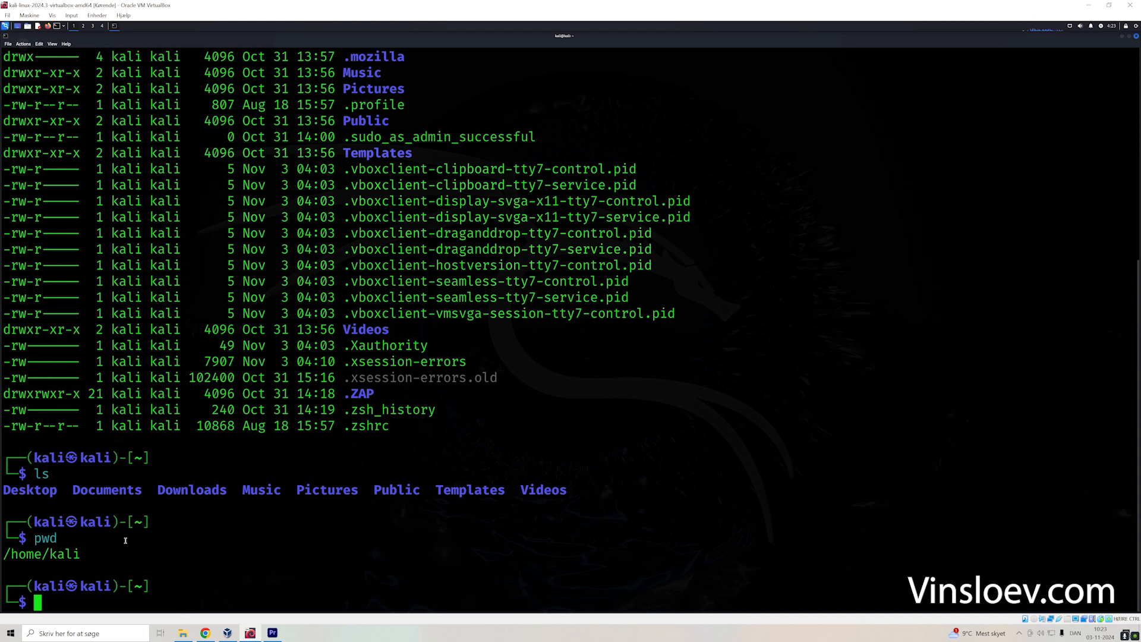
text(cd ..)
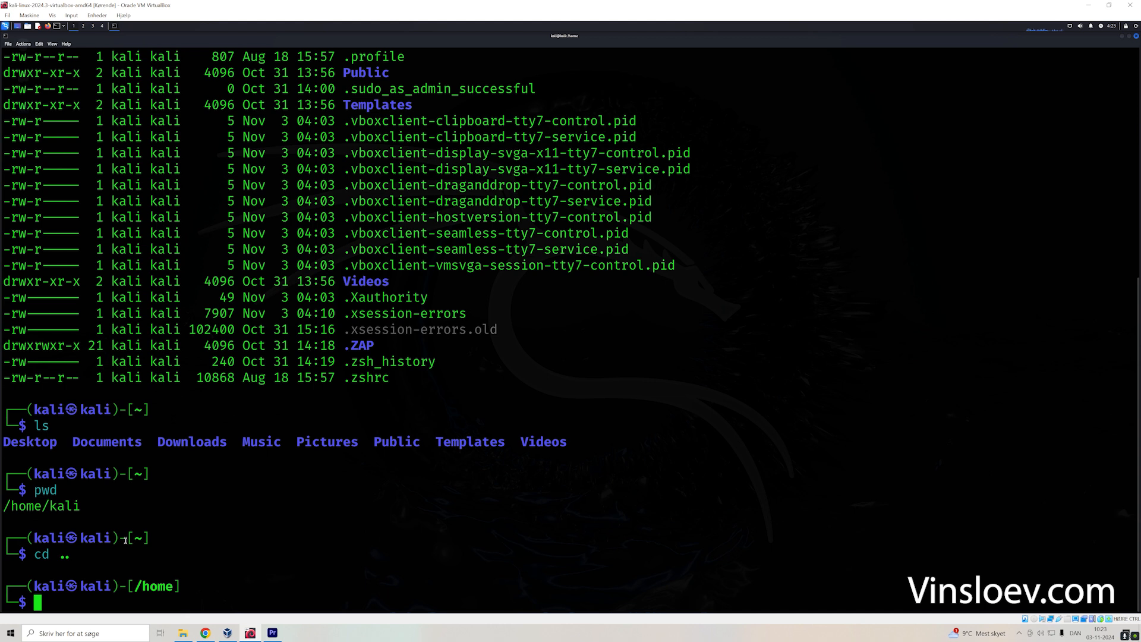
text(pwd)
text(ls)
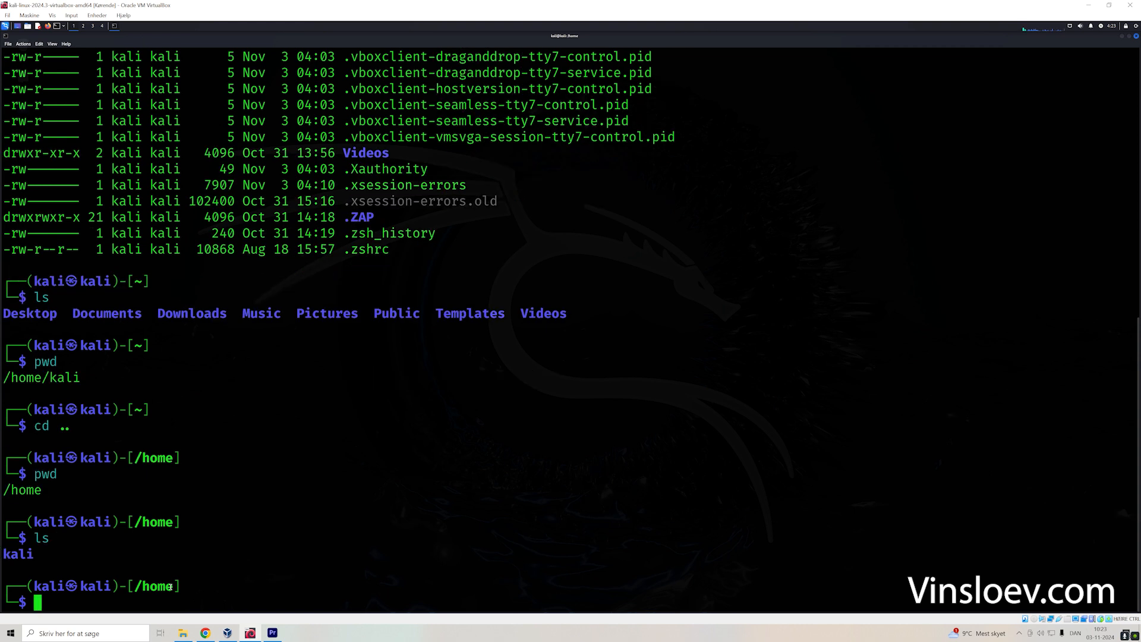
text(cd .)
text(ls)
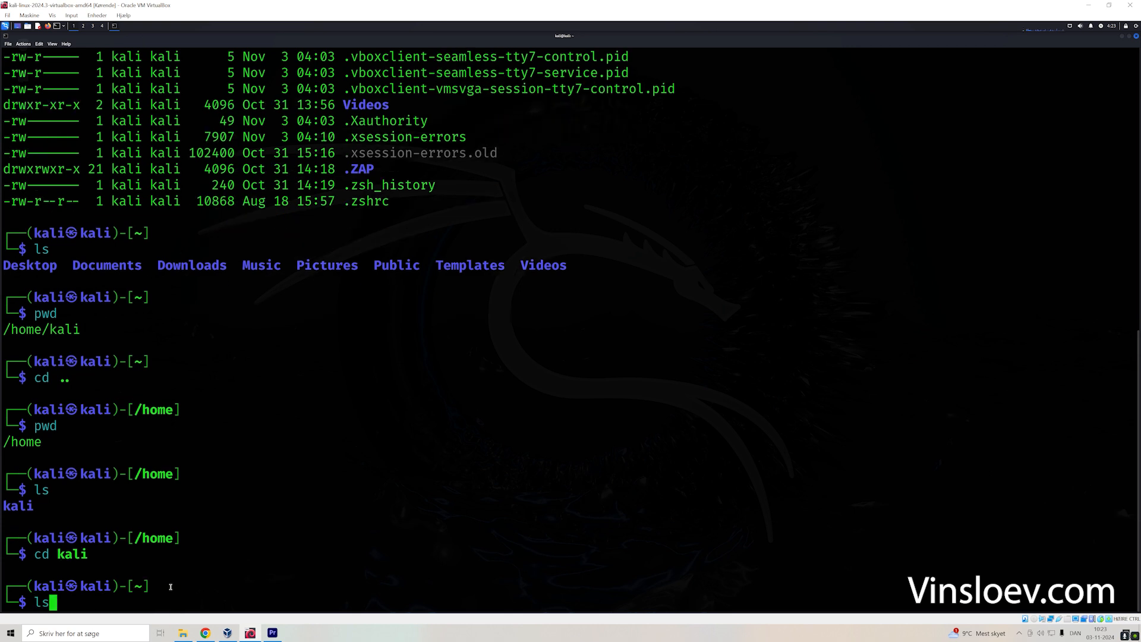
key(Return)
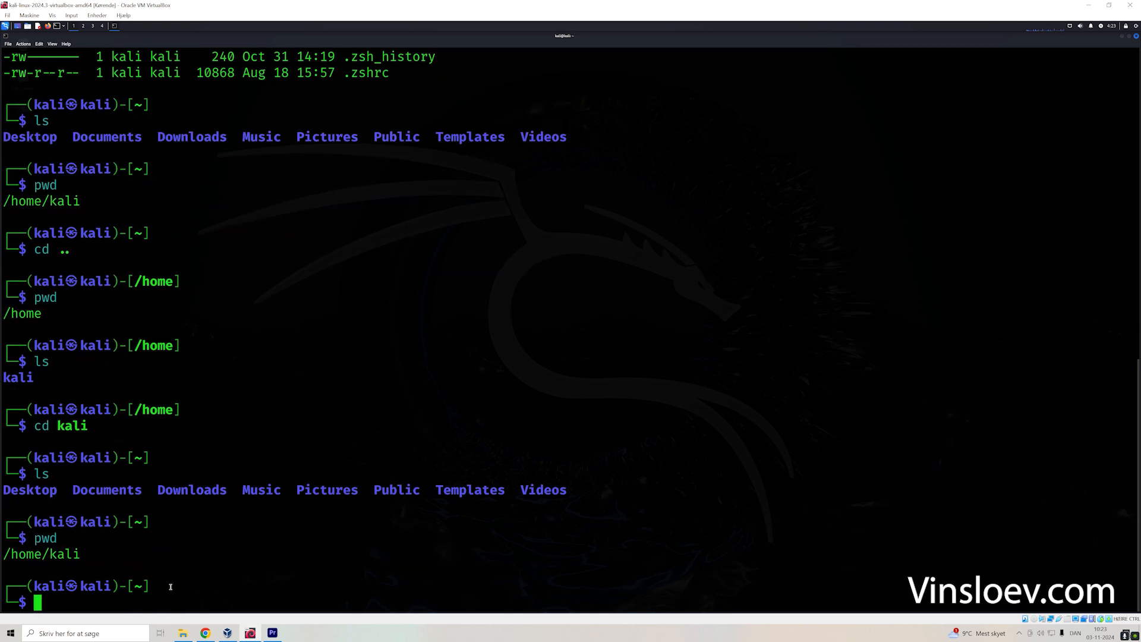
mouse_move(148, 590)
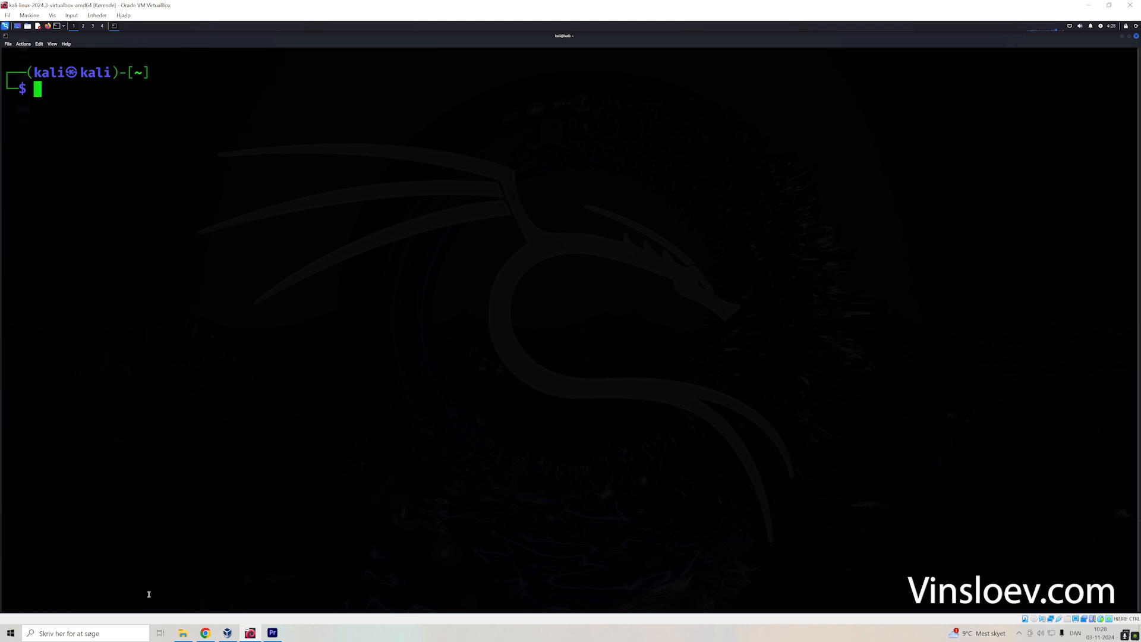
Step: Write Hello into hello.txt with echo "Hello" > hello.txt
text(echo)
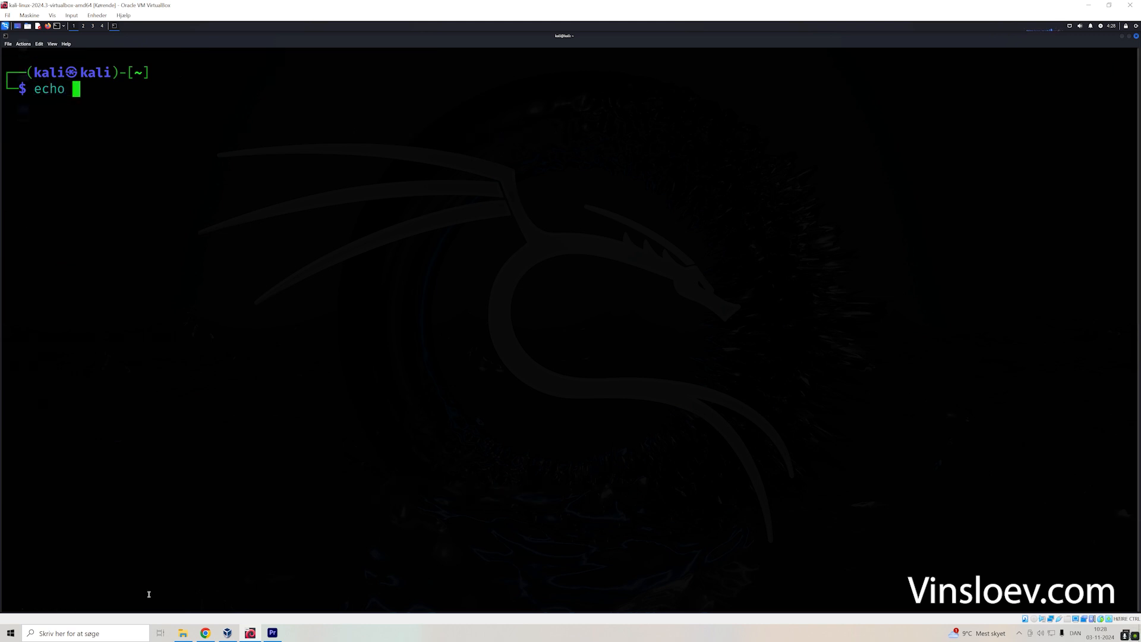
text(")
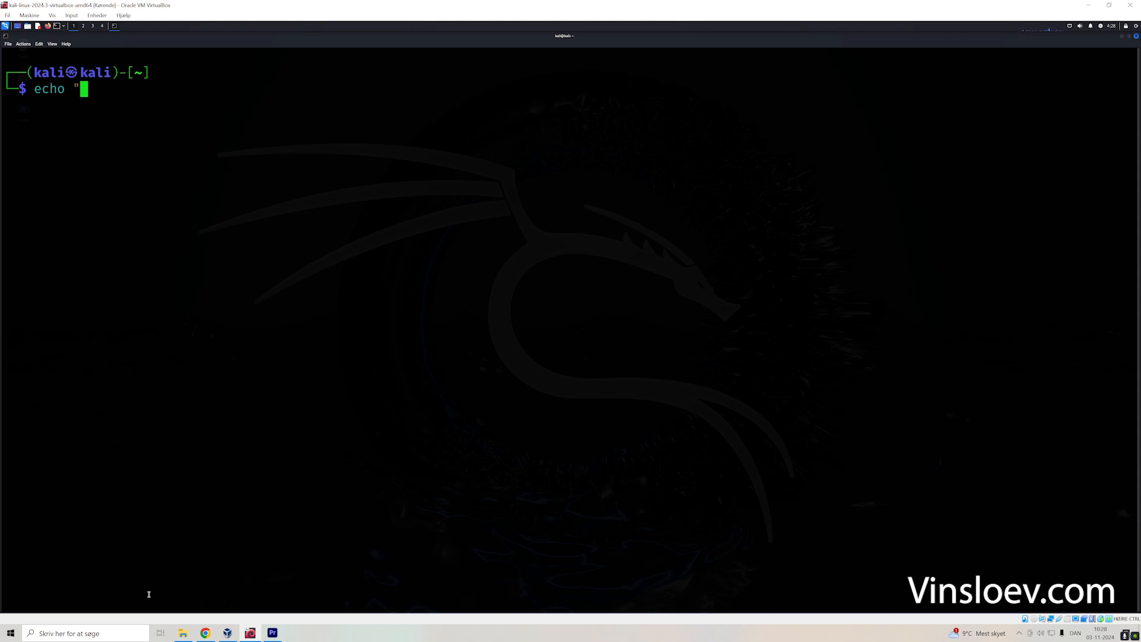
text(Hello")
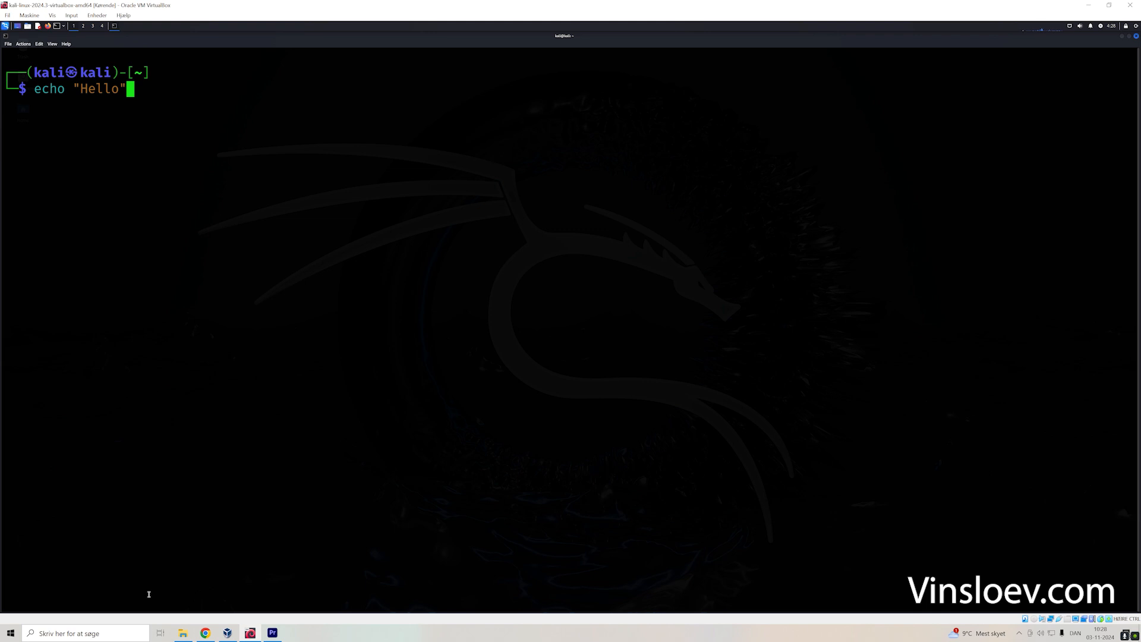
text(>)
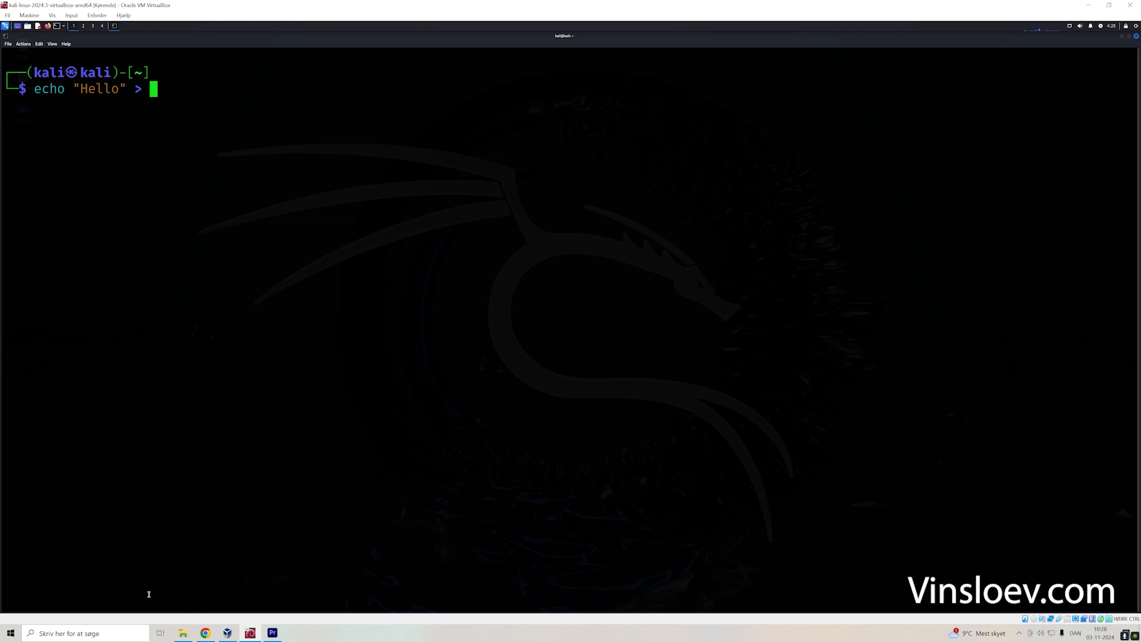
text(hello.txt)
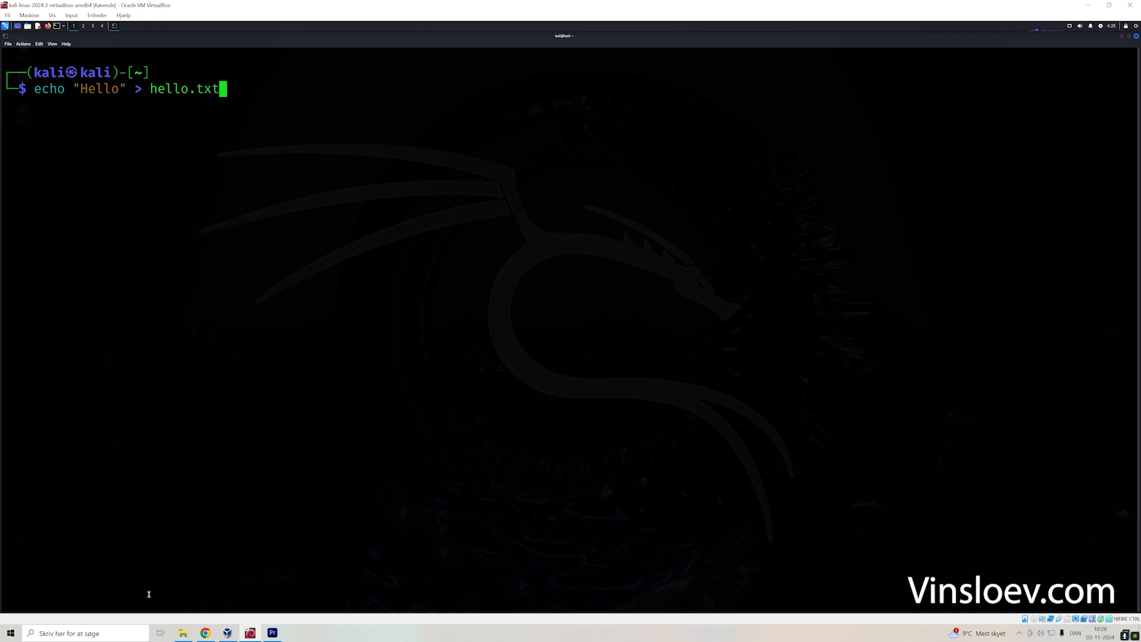
Step: List the home folder and show hello.txt's contents with cat
text(ls)
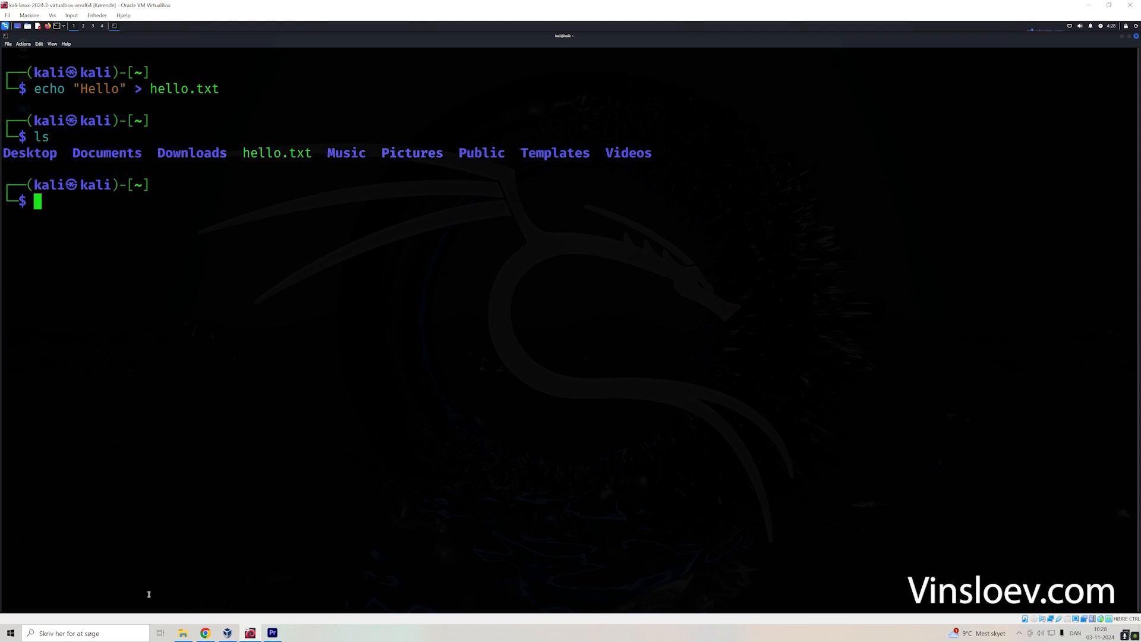
text(ca)
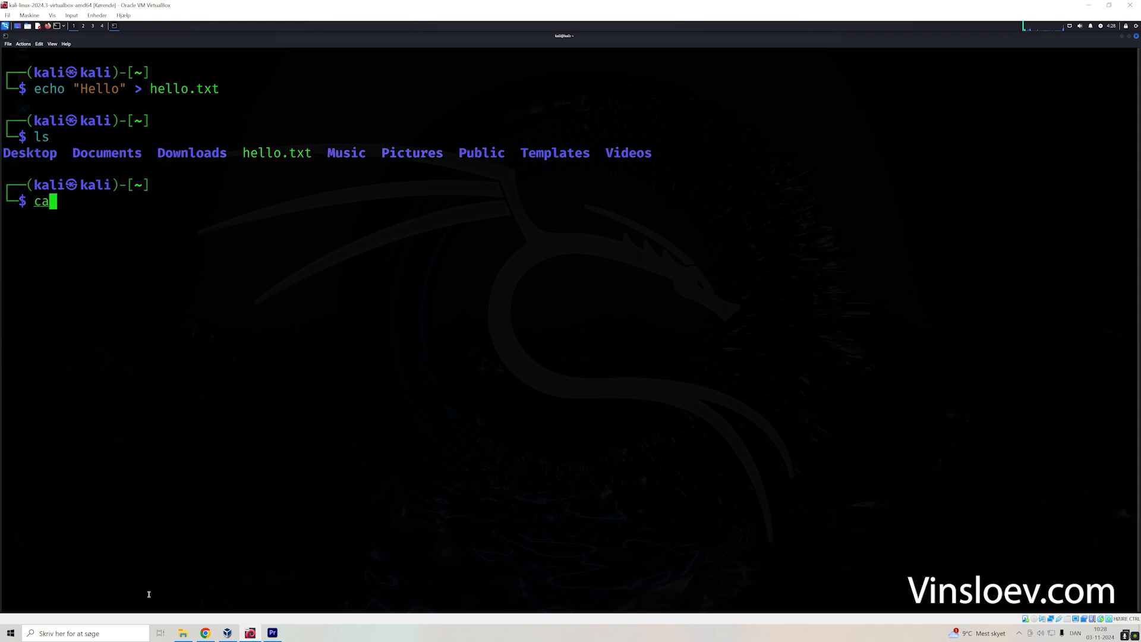
text(t hello.txt)
text(ls -ls)
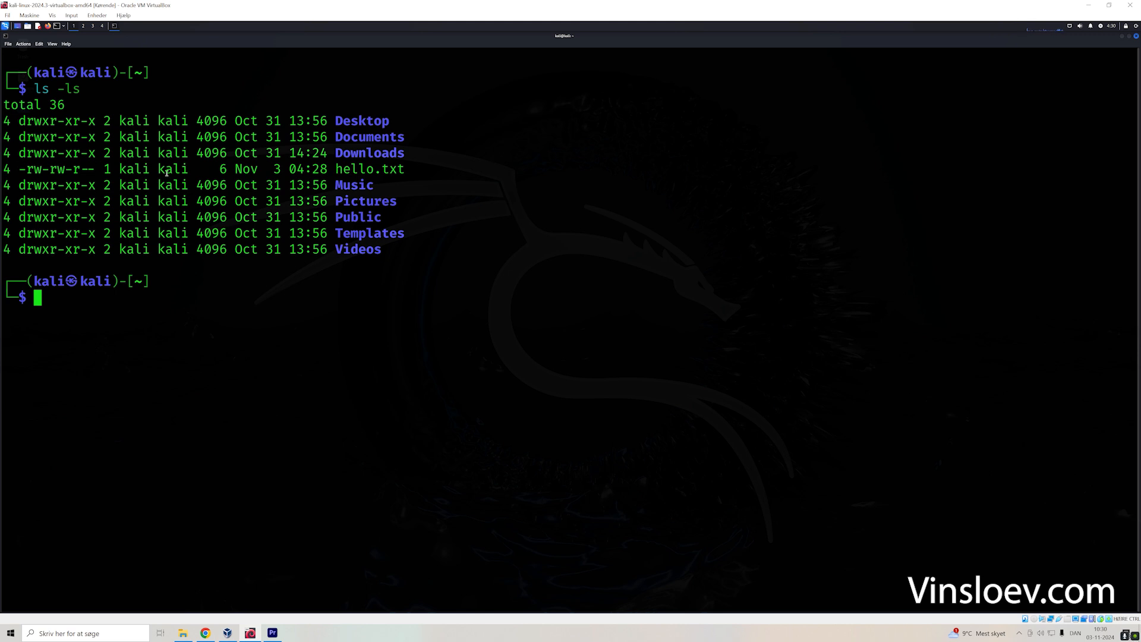
Step: Run chmod 755 hello.txt and verify the rwxr-xr-x permissions with ls -la and ls -ls
text(chmod)
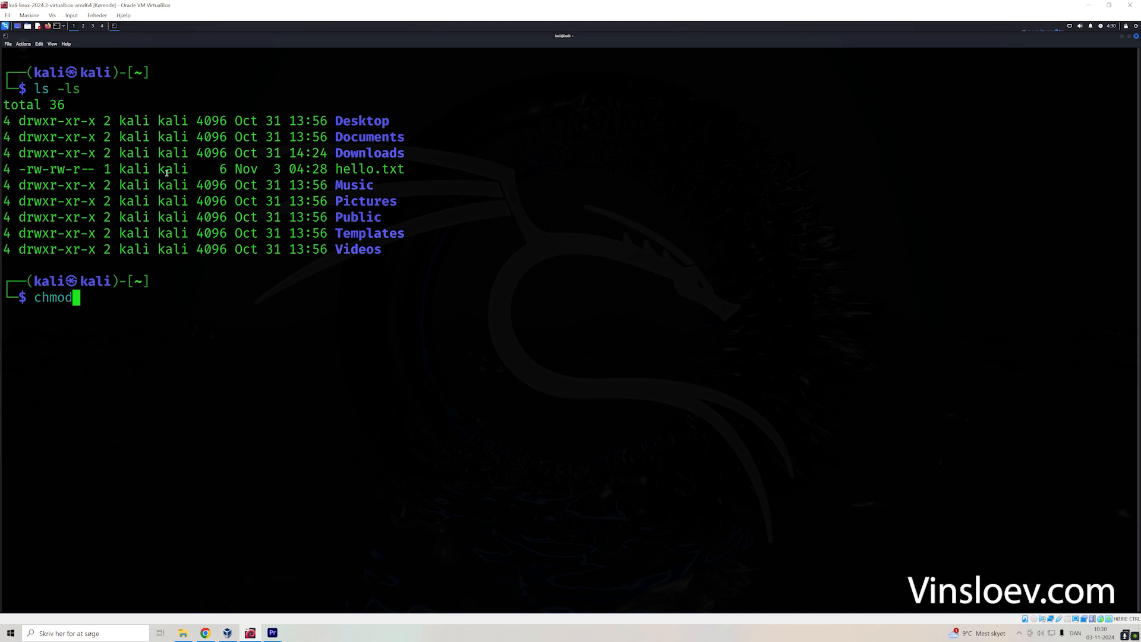
text(755)
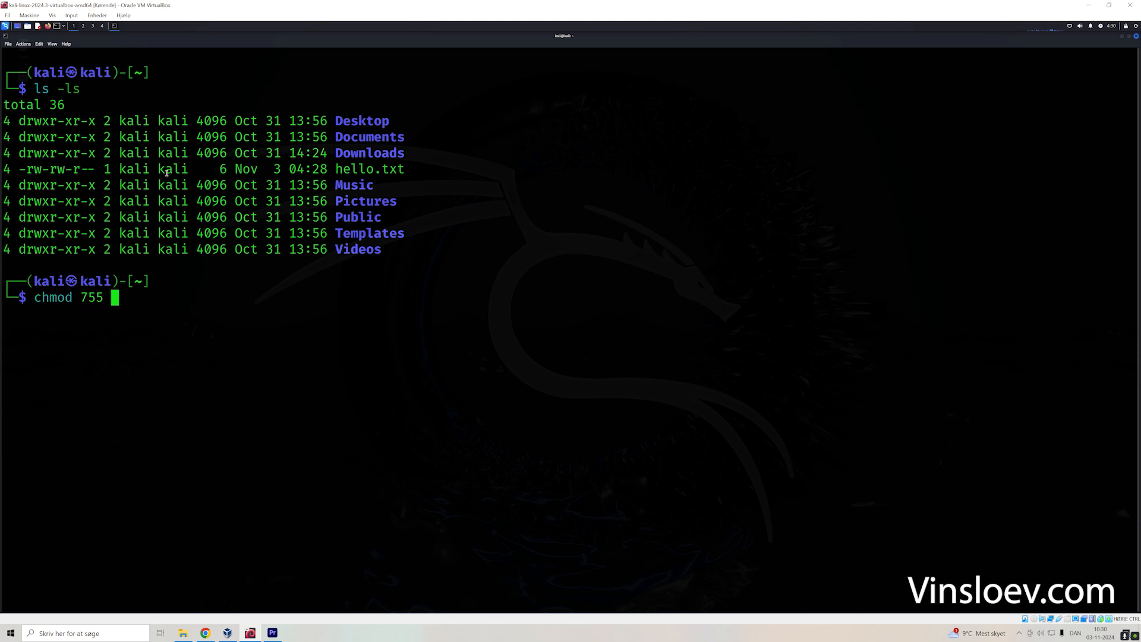
text(hello.txt)
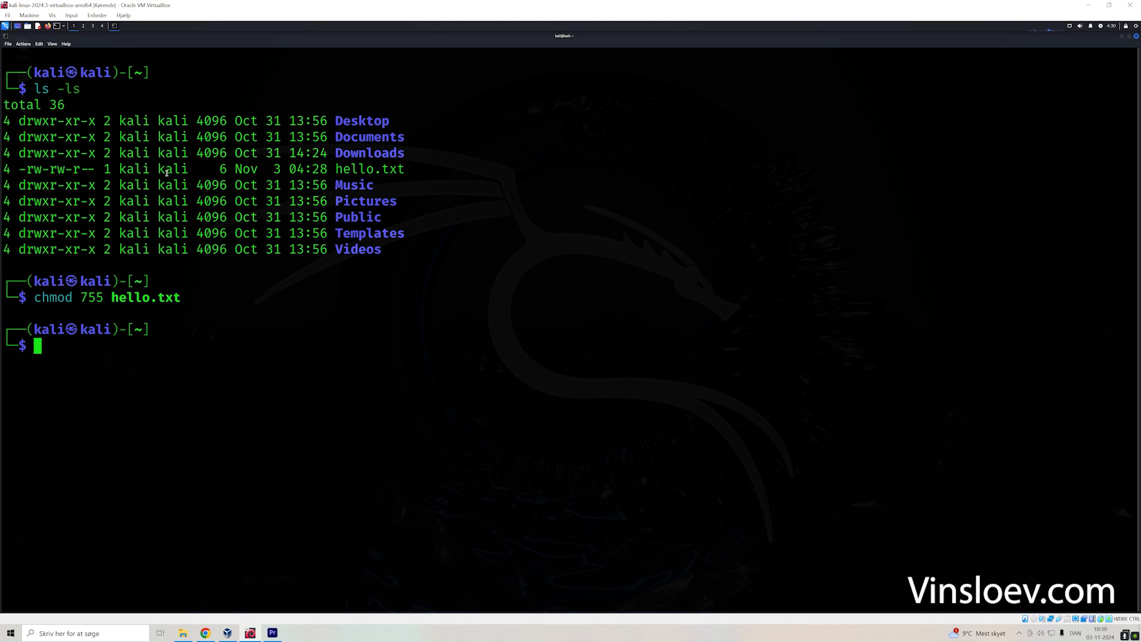
text(ls -la)
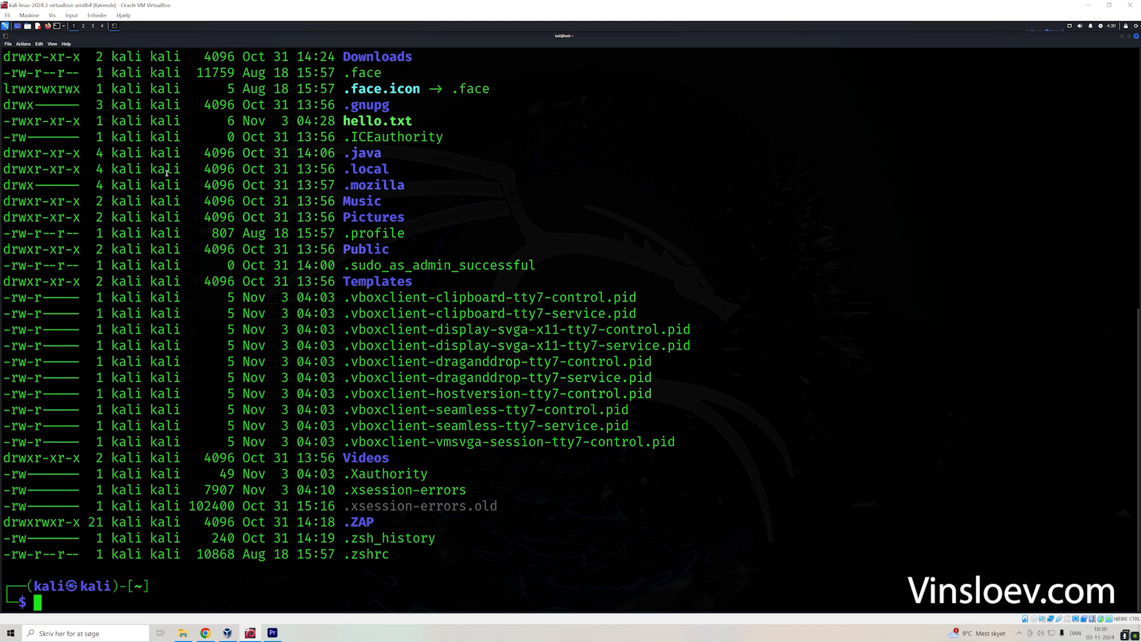
text(ls -ls)
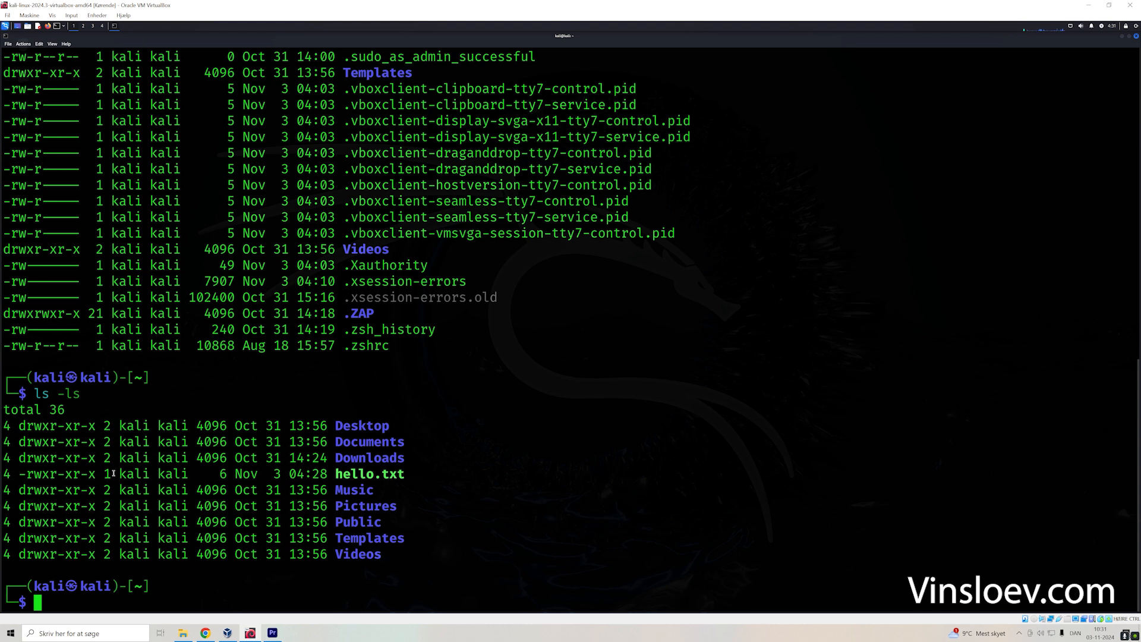
text(chmod 755 hello.txt)
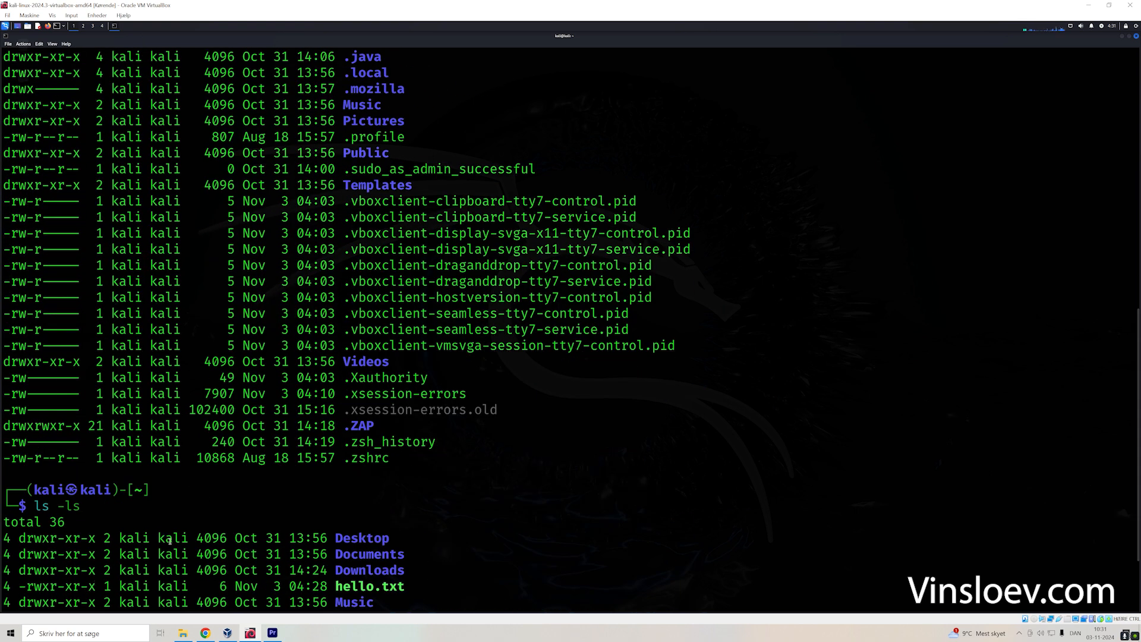
text(clear)
text(ls)
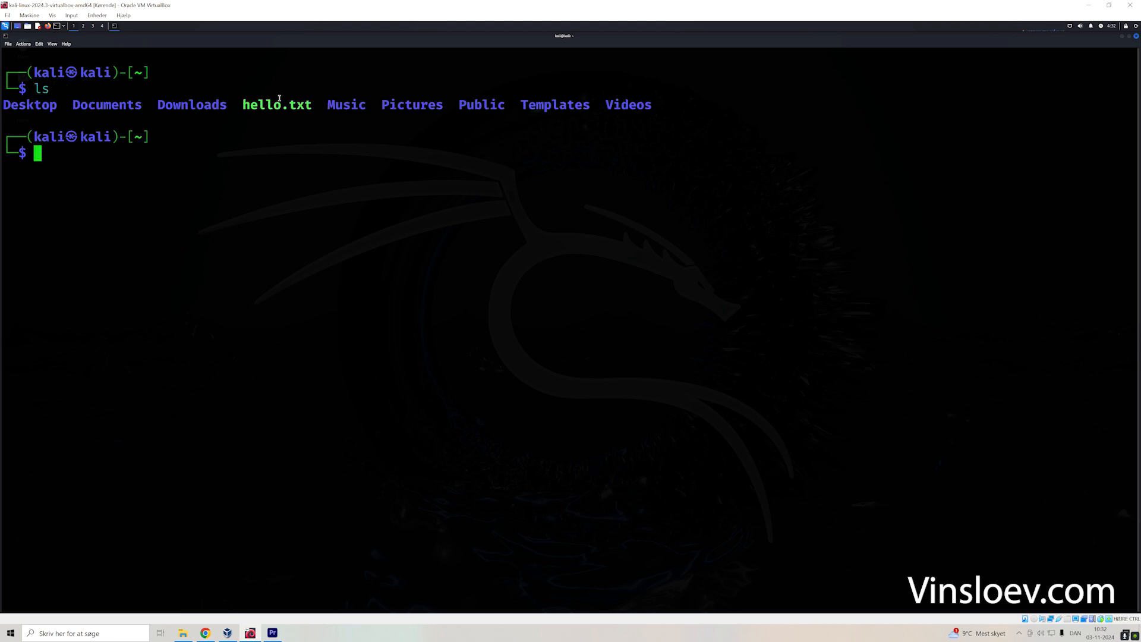
Step: Show hello.txt's contents with cat and create an empty newfile.txt with touch
text(cat hello.txt)
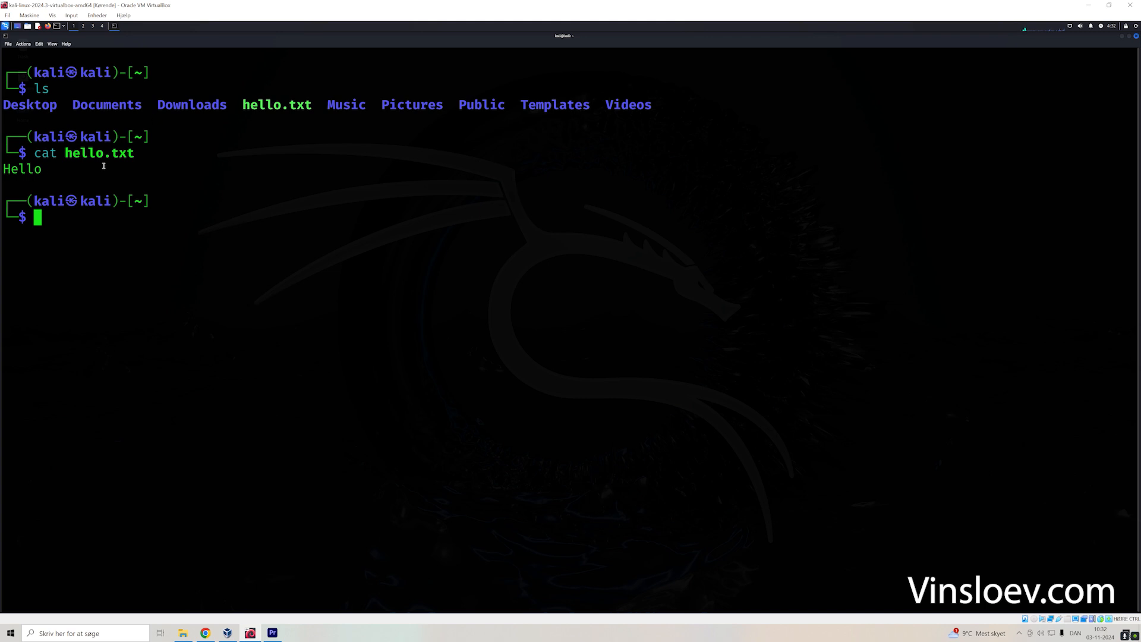
text(touch newfile.txt)
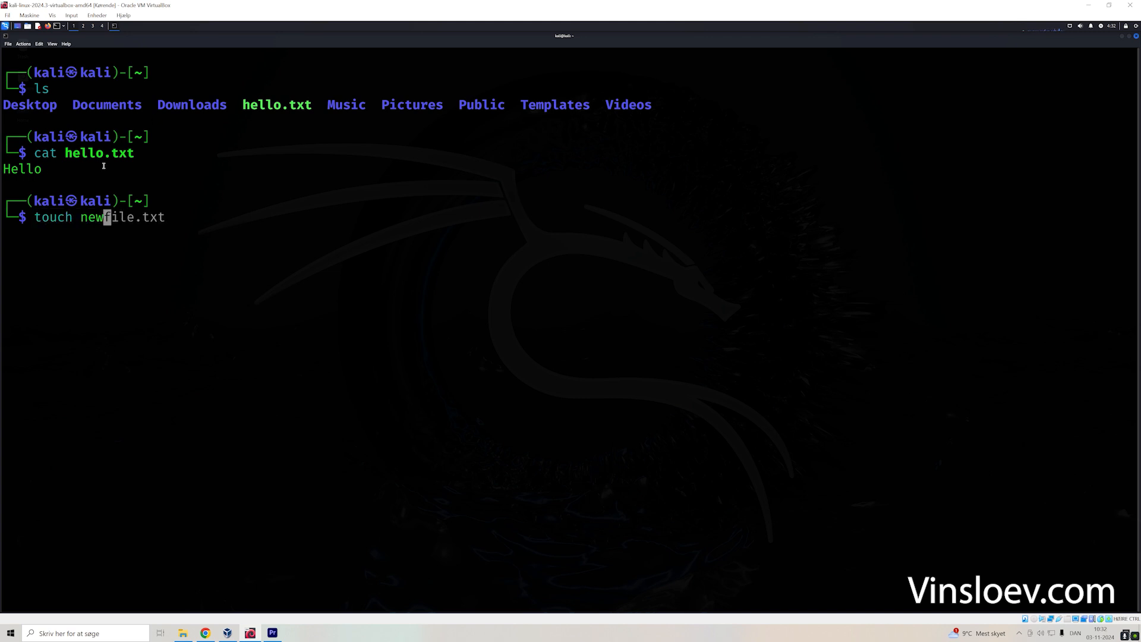
key(Tab)
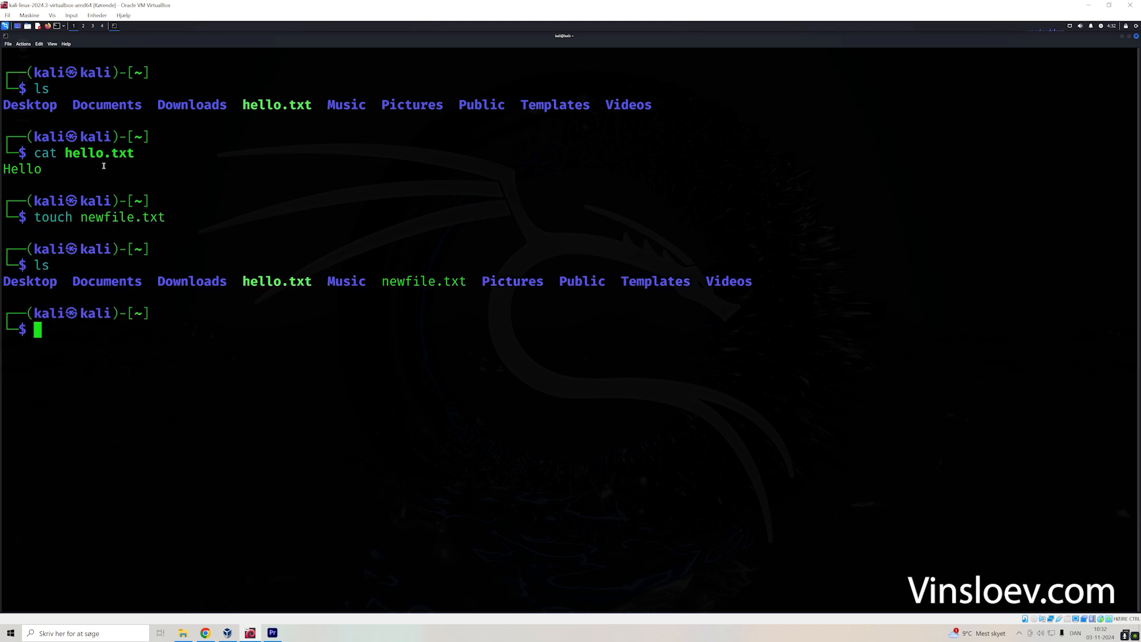
mouse_move(465, 266)
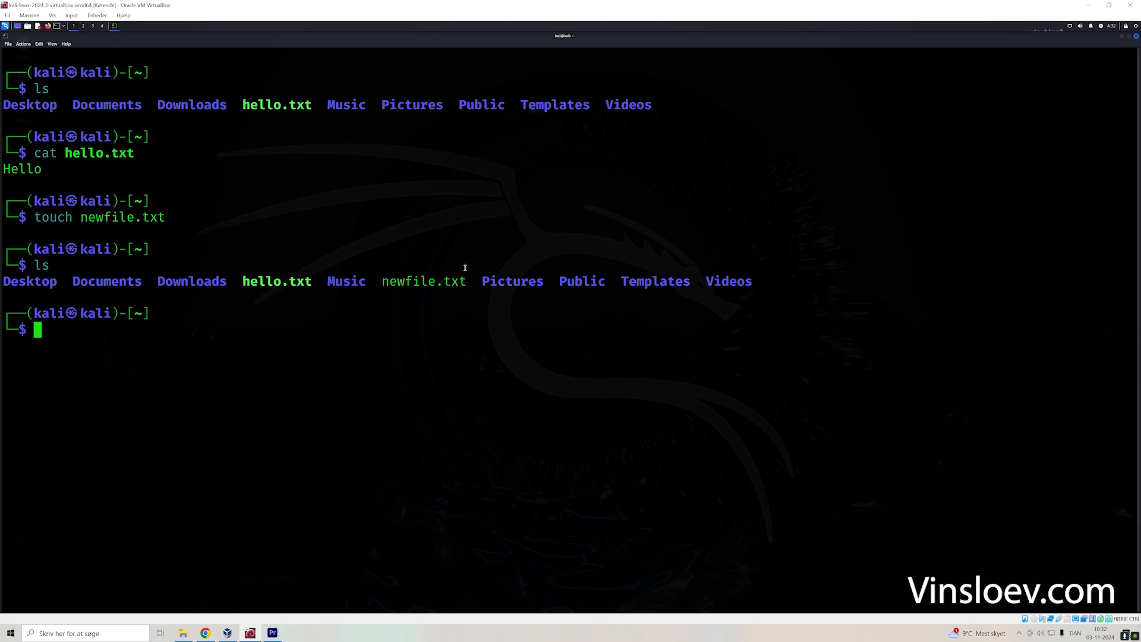
Step: Run grep "Hello" on hello.txt to find the matching line
text(grep)
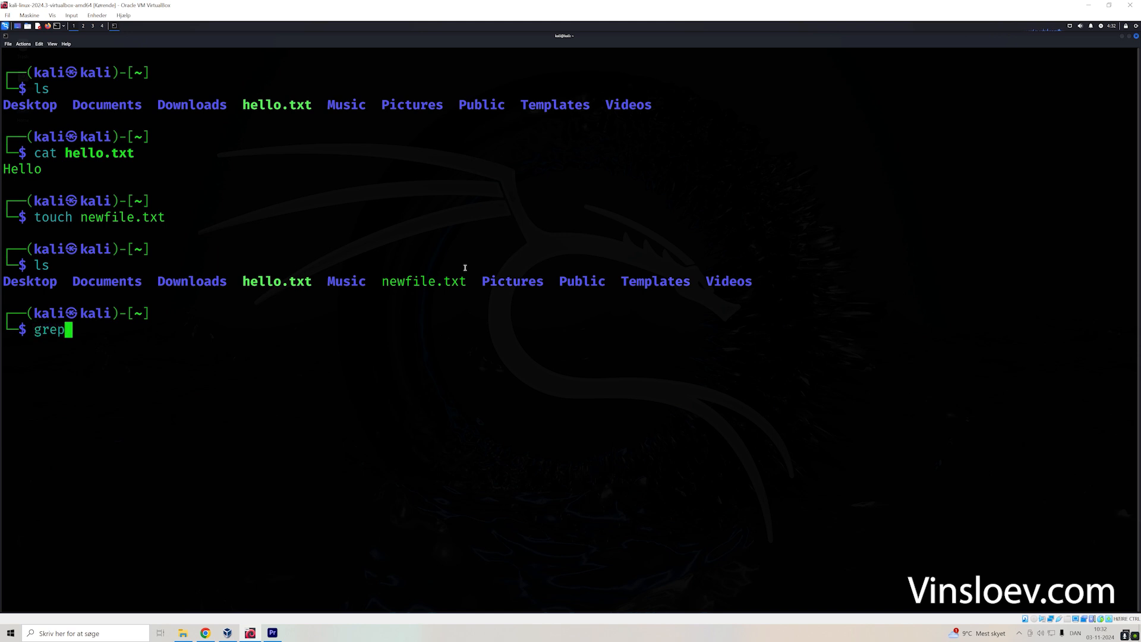
text(")
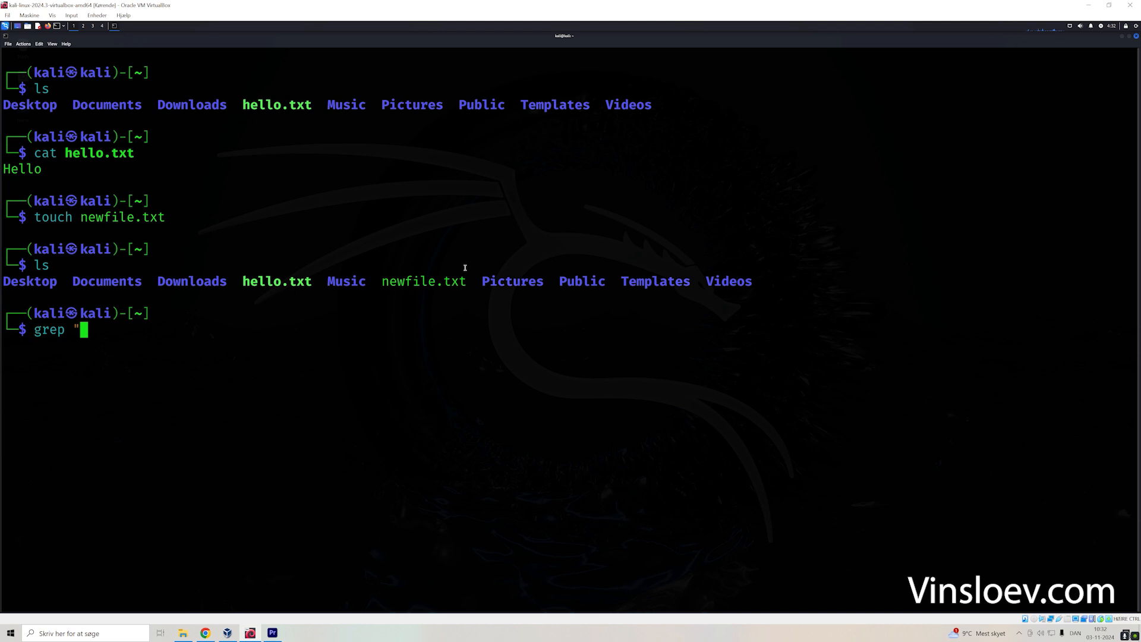
text(Hello)
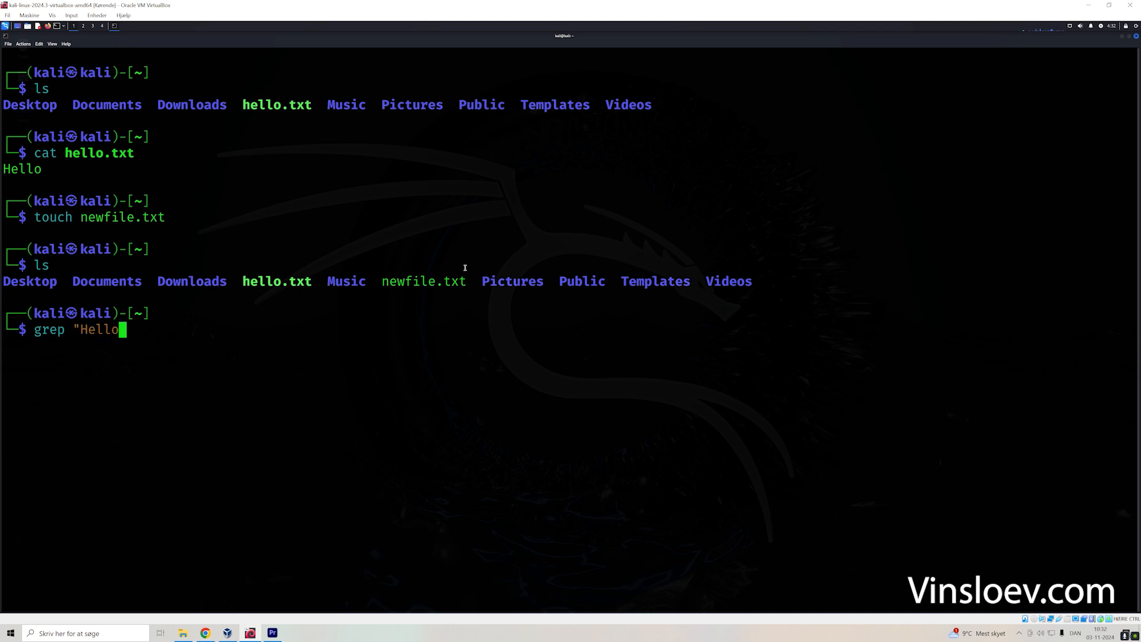
text(")
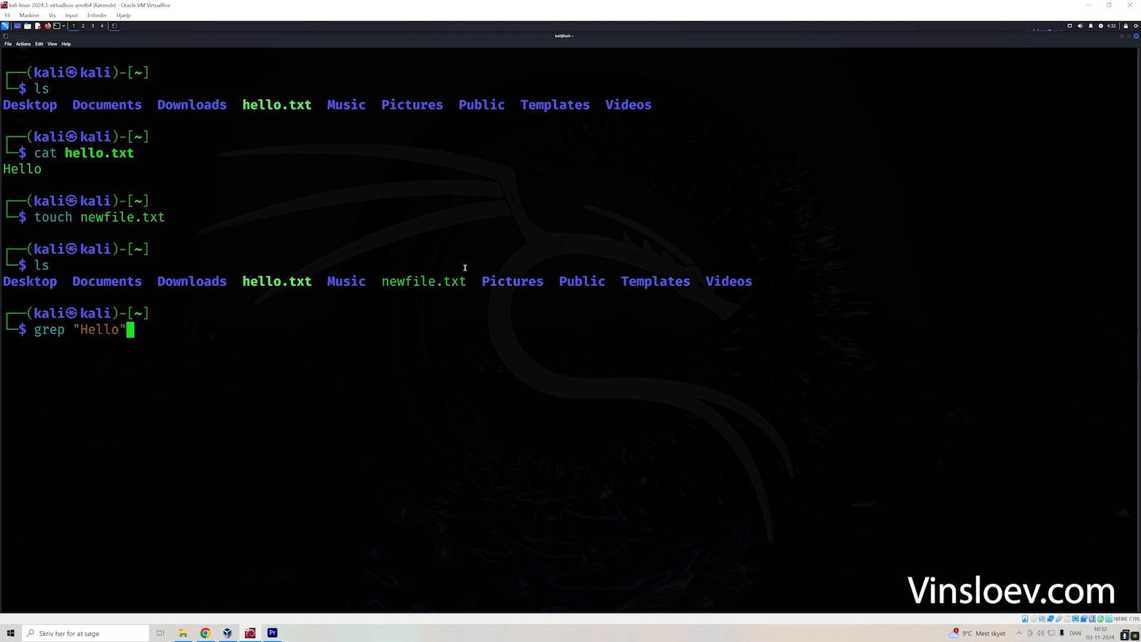
text(hello.txt)
text(grep "Hello" newfile.txt)
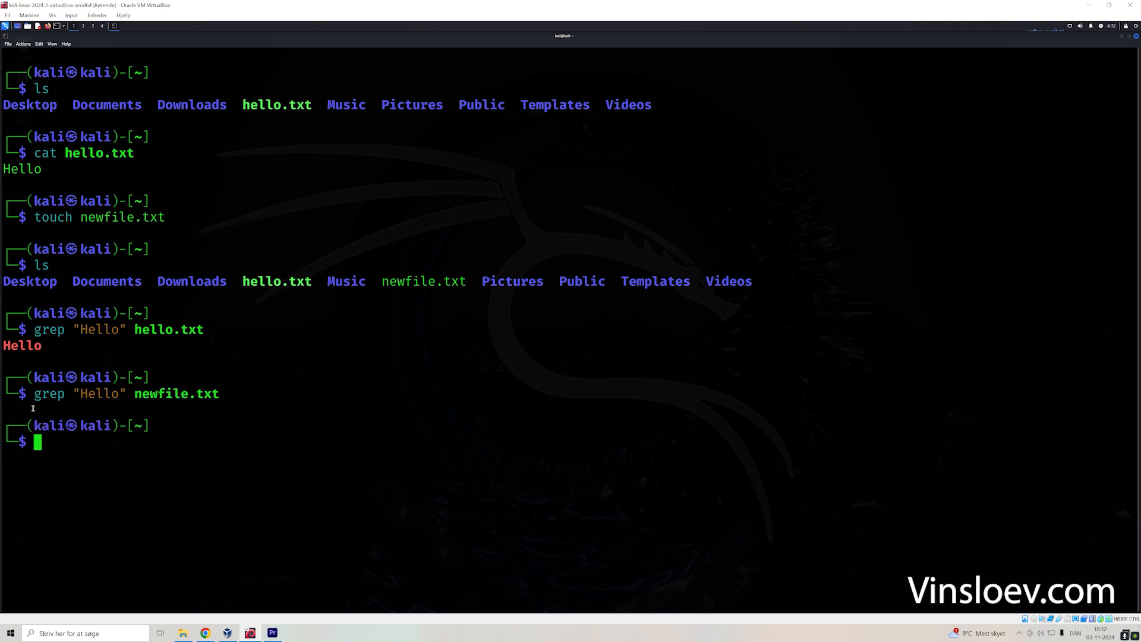
mouse_move(91, 405)
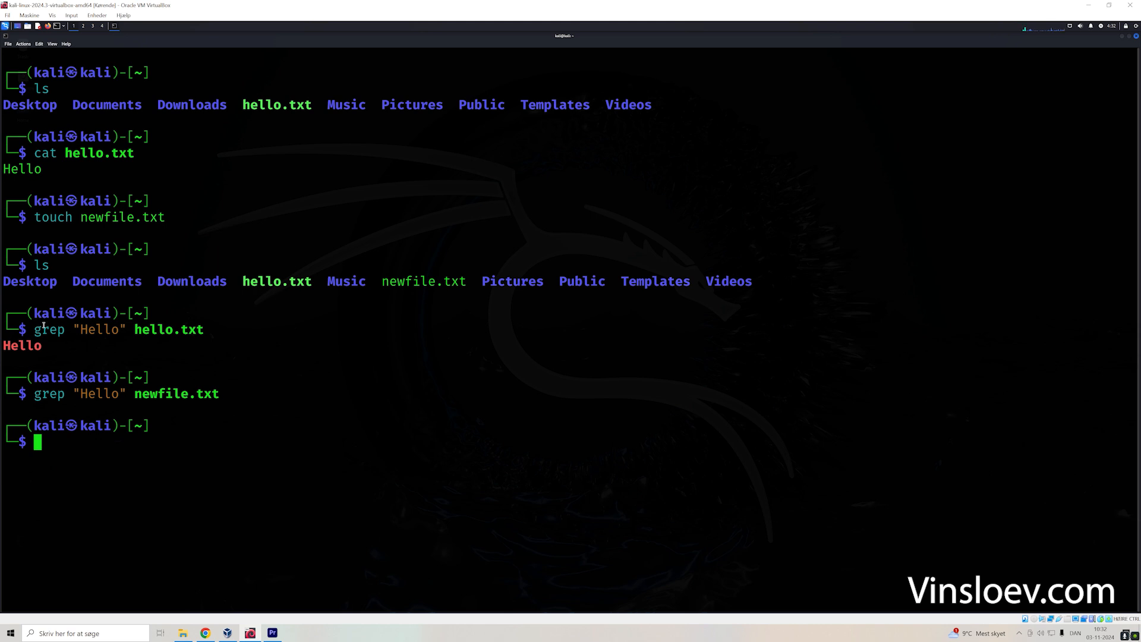
mouse_move(68, 345)
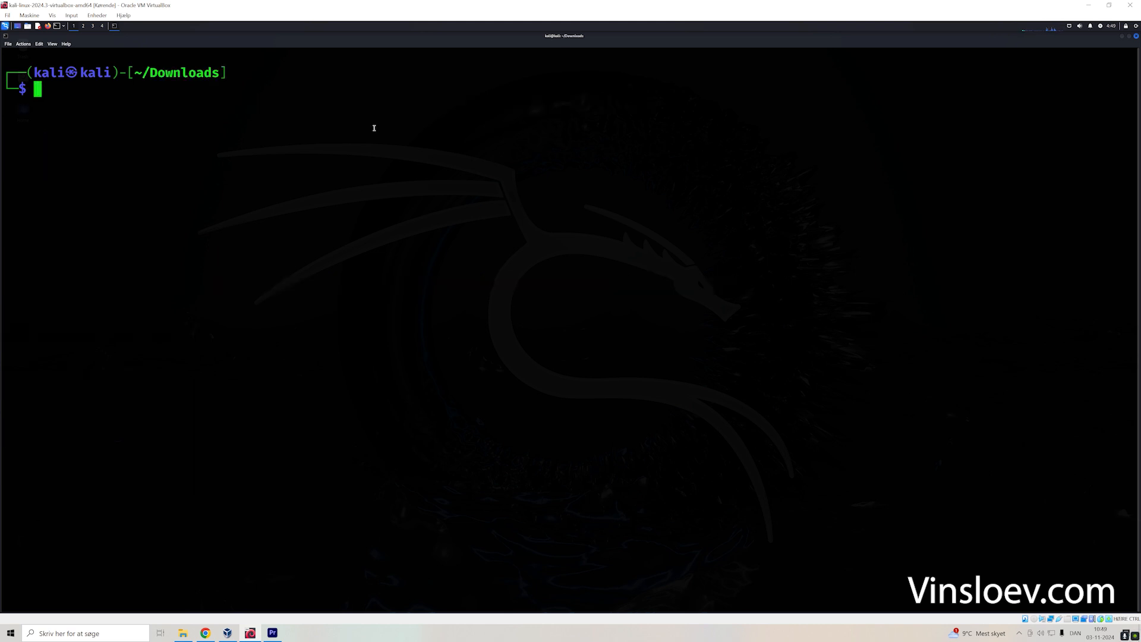
Step: Run cmatrix, then clear the terminal output via Clear Active Terminal
text(cmatrix)
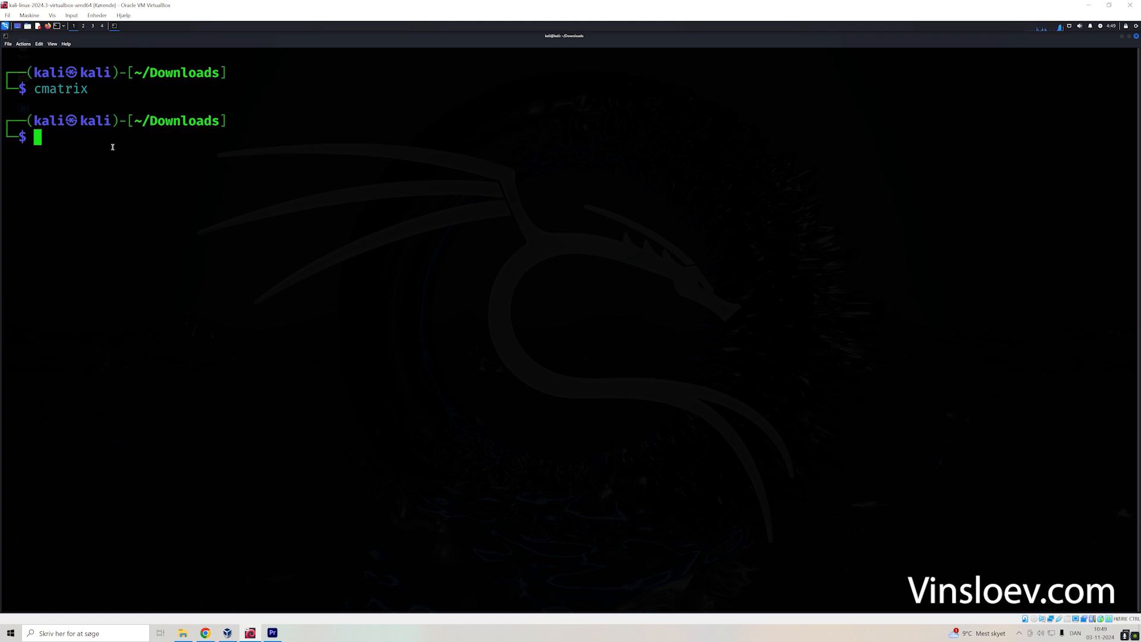
right_click(112, 148)
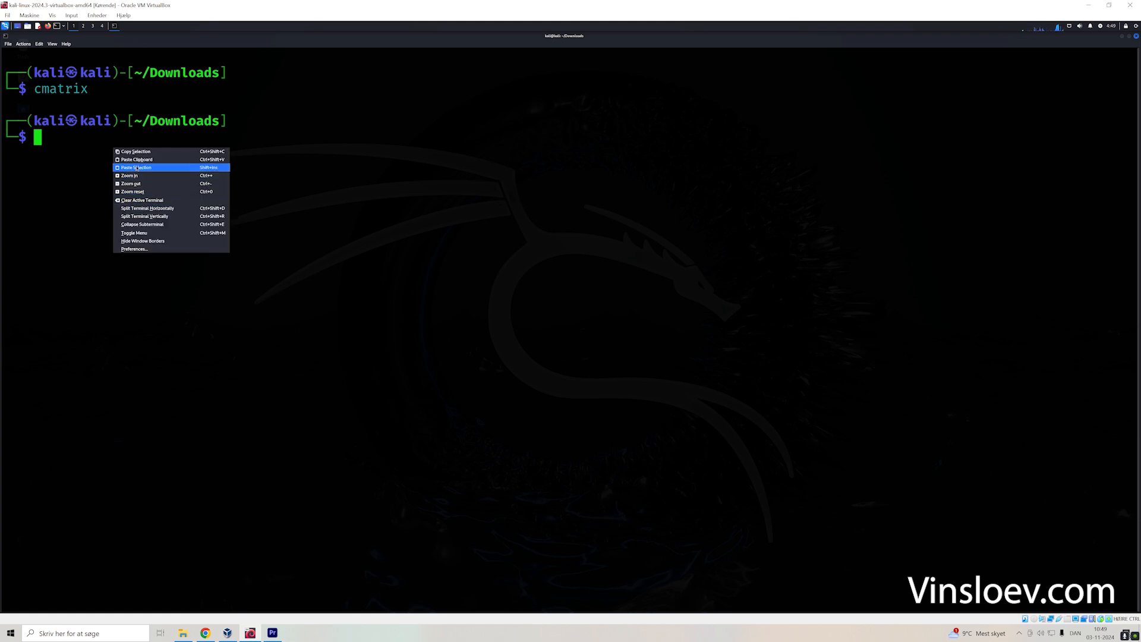
click(135, 167)
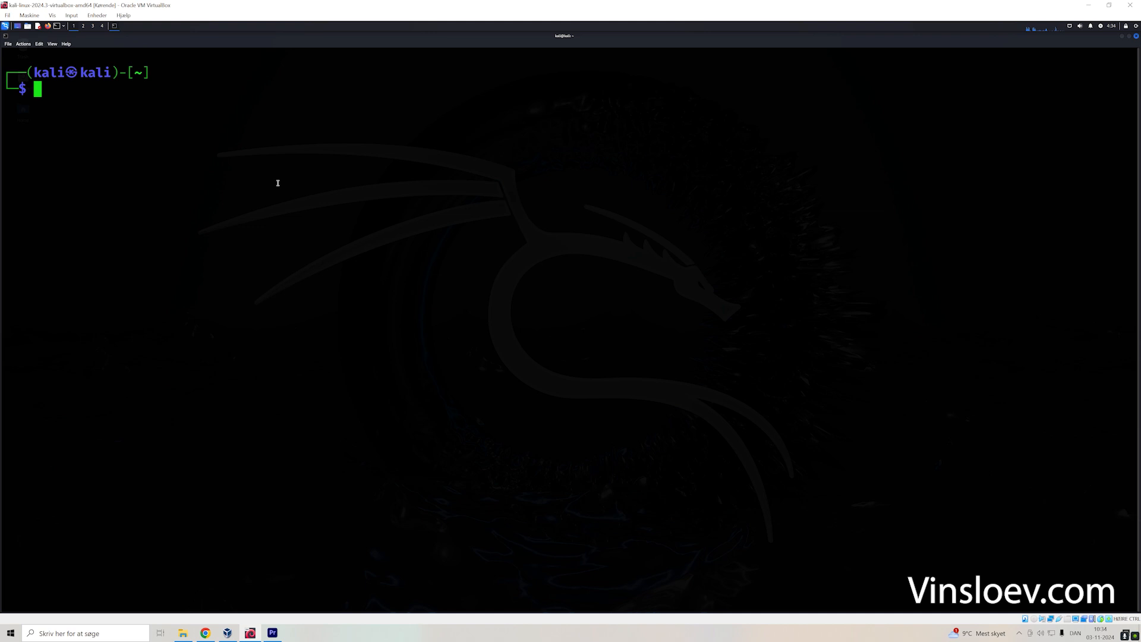
Step: Print the home directory with tree, showing 9 directories and 7 files
text(tree)
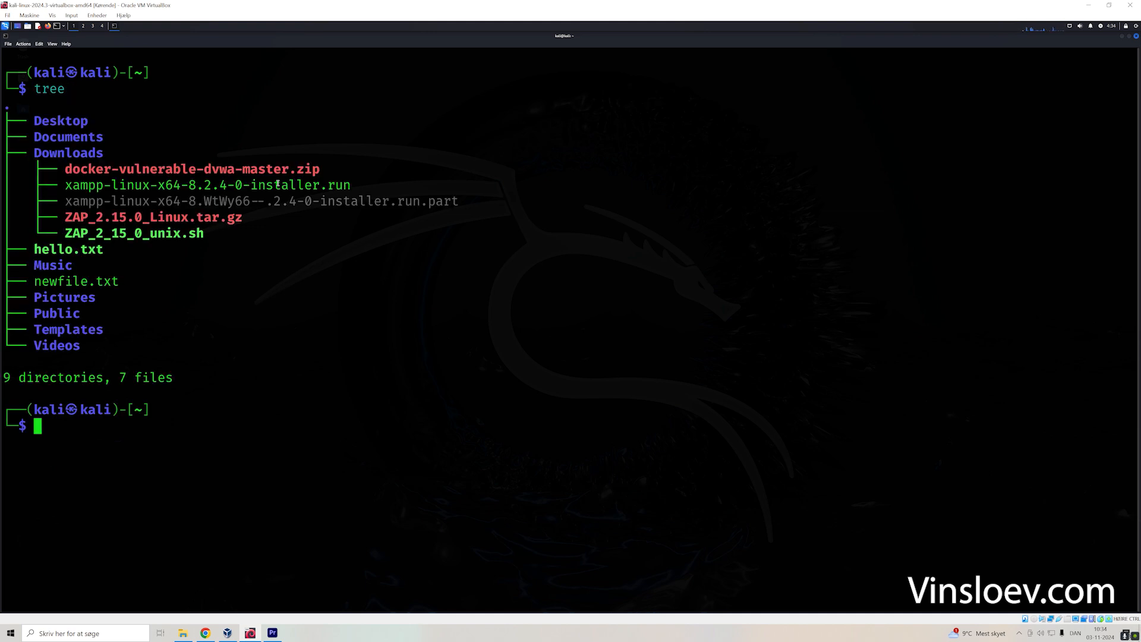
mouse_move(29, 288)
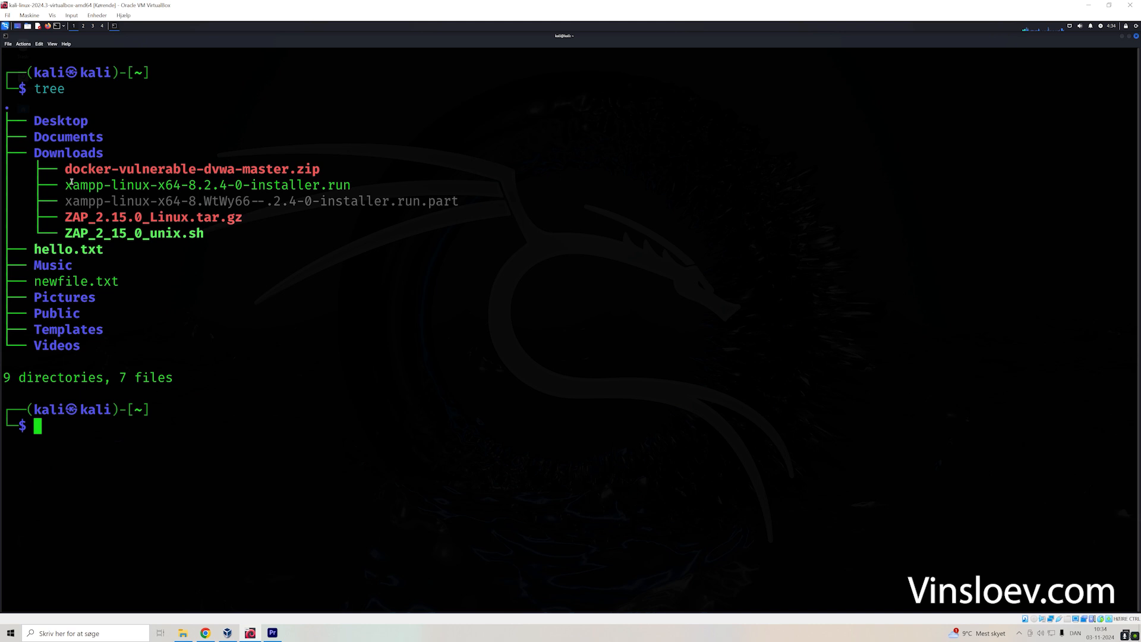
mouse_move(175, 206)
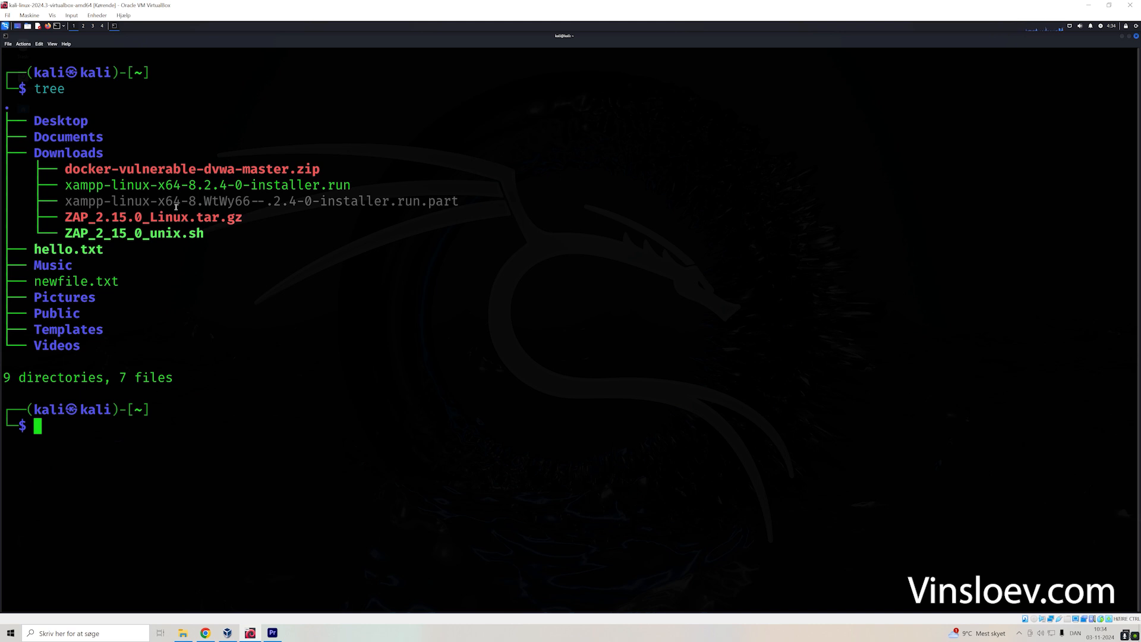
text(top)
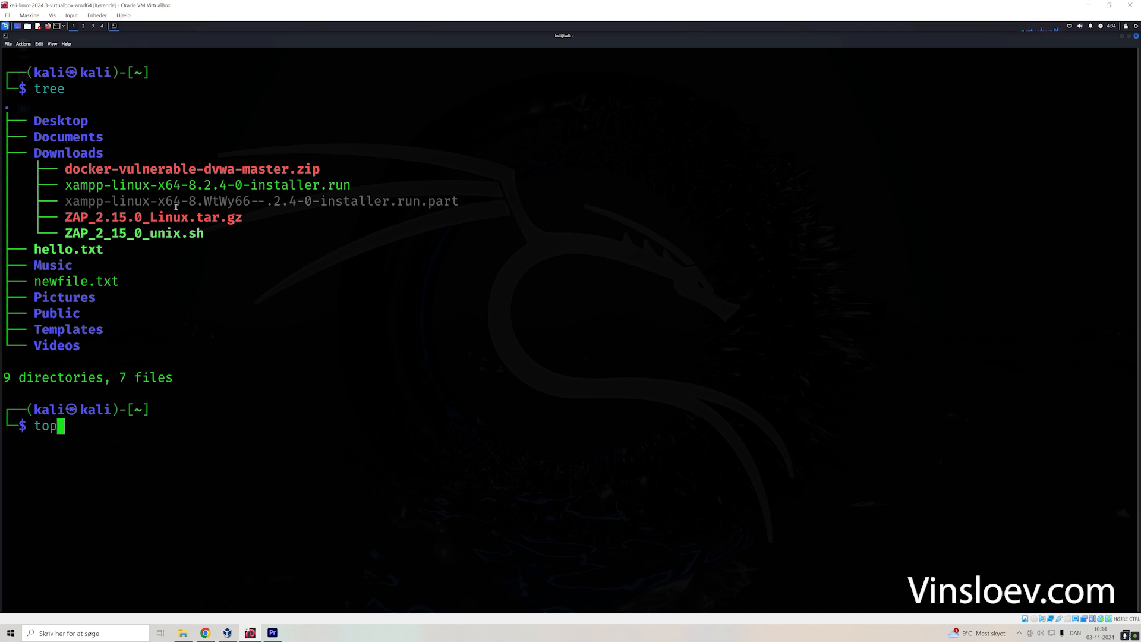
Step: Run top, suspend it with Ctrl+Z, then list all processes with ps aux
key(Return)
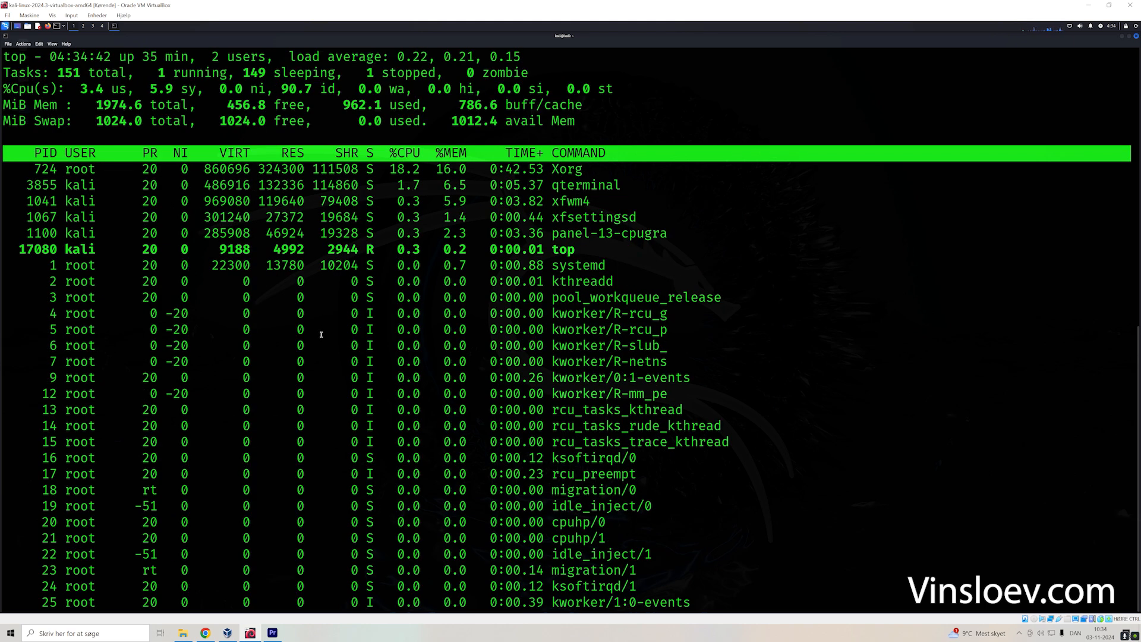
key(ctrl+z)
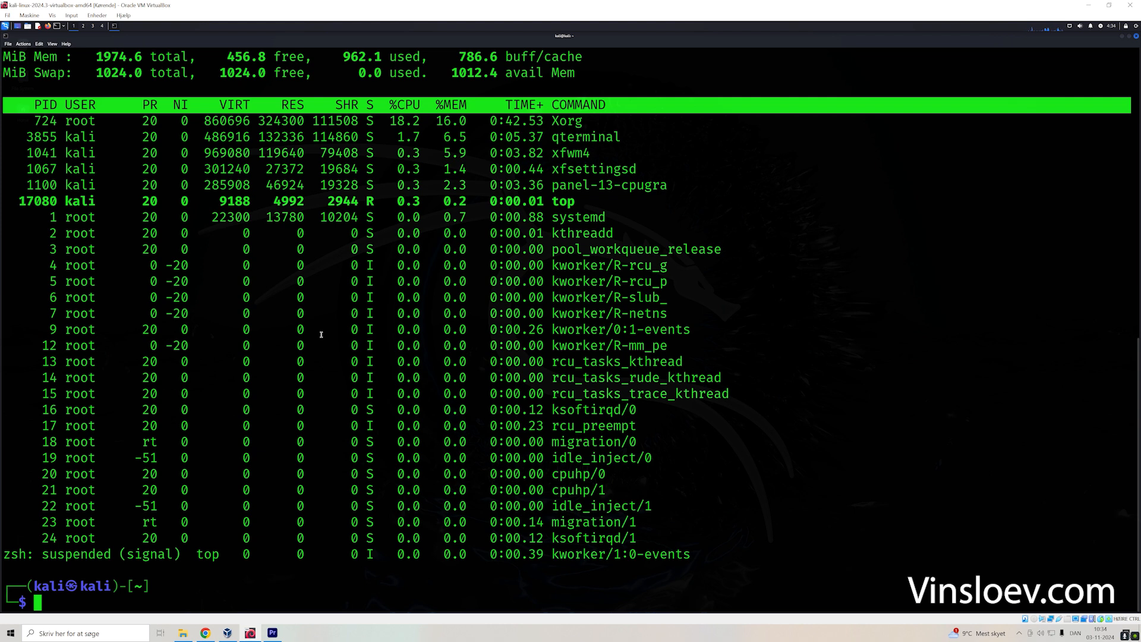
text(ps aux)
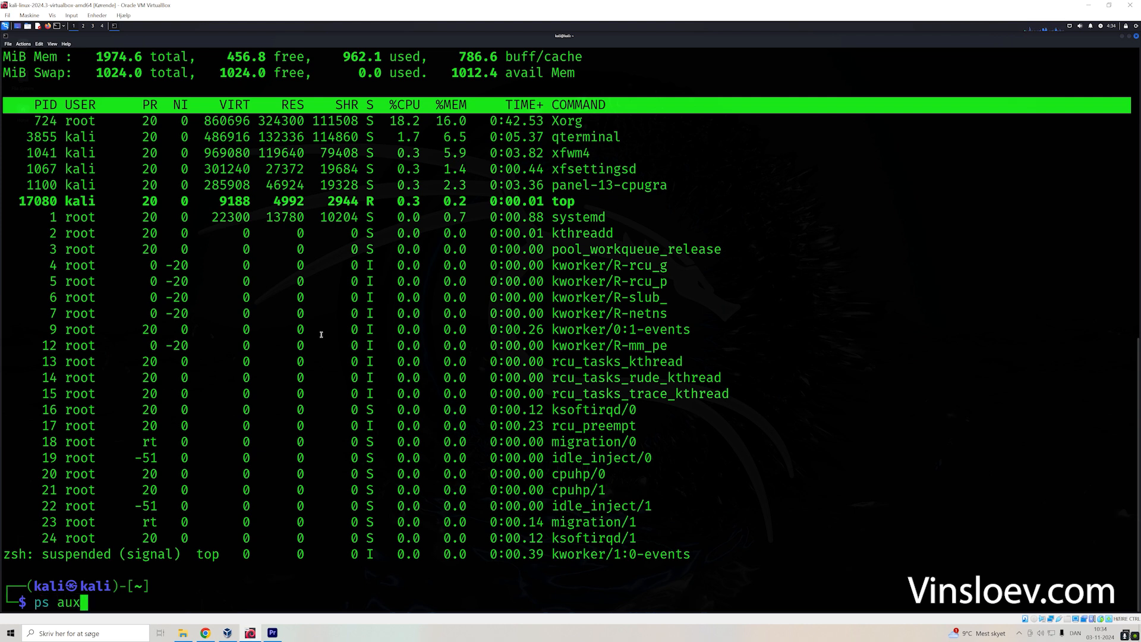
key(Return)
text(sudo apt-get)
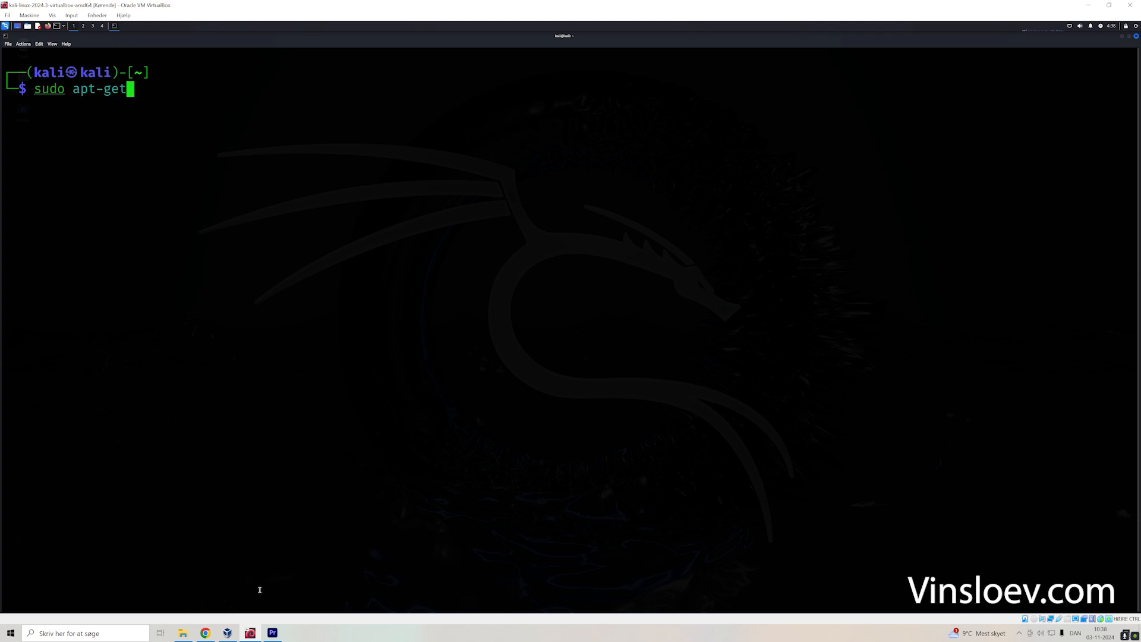
Step: Run sudo apt-get update to refresh the package lists
text(update)
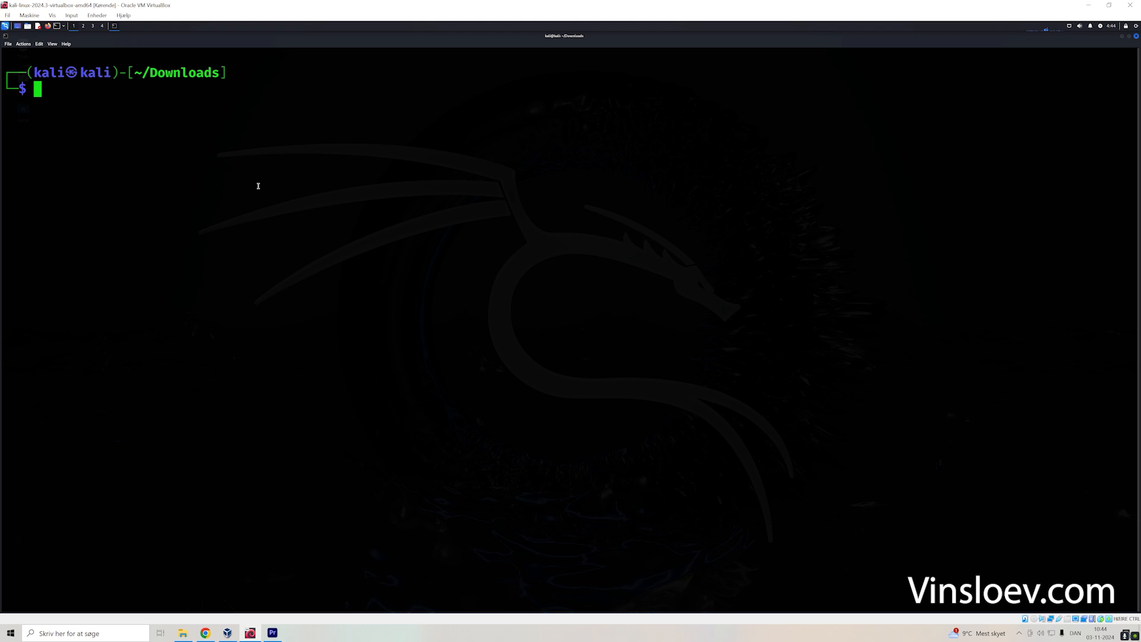
Step: List ~/Downloads, then run ./ZAP_2_15_0_unix.sh to launch the ZAP installer
text(ls)
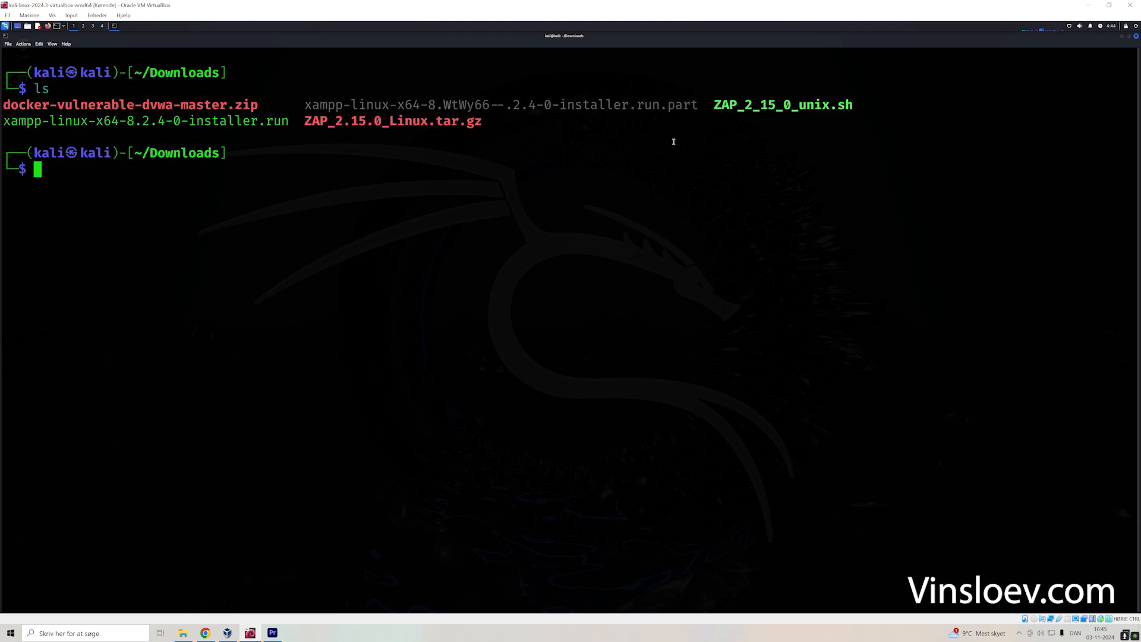
double_click(782, 105)
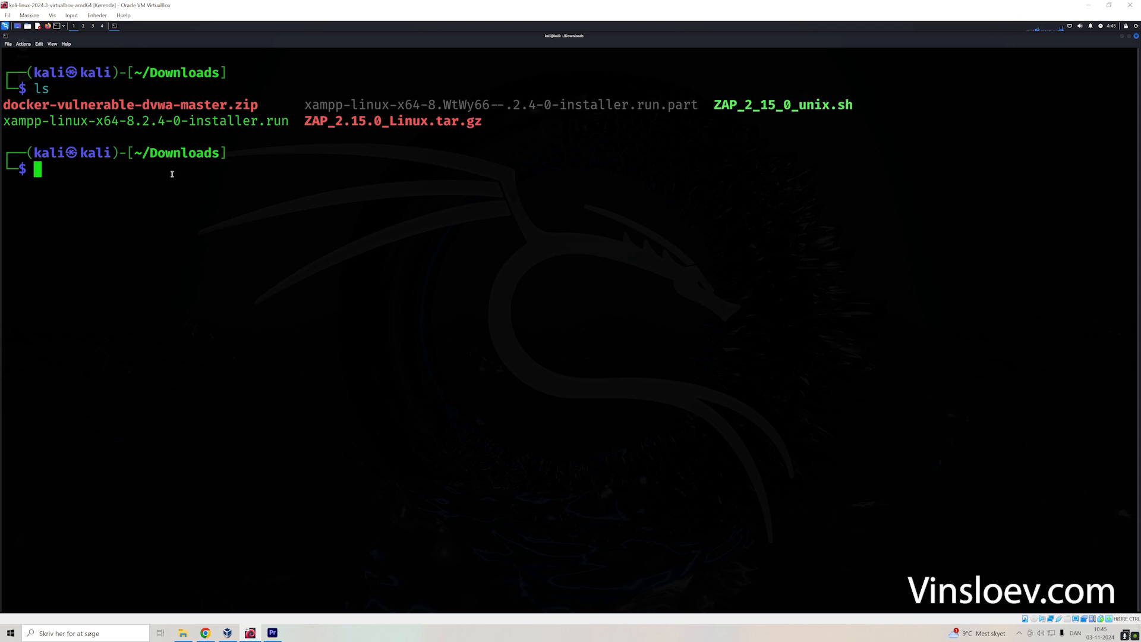
text(./)
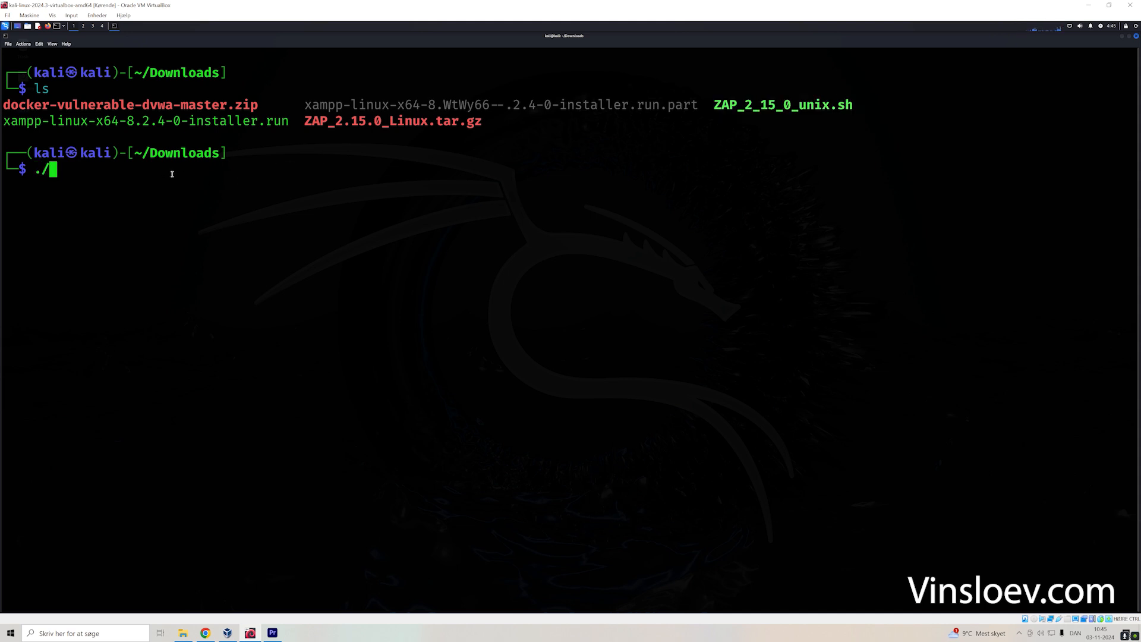
text(ZAP_2_15_0_unix.sh)
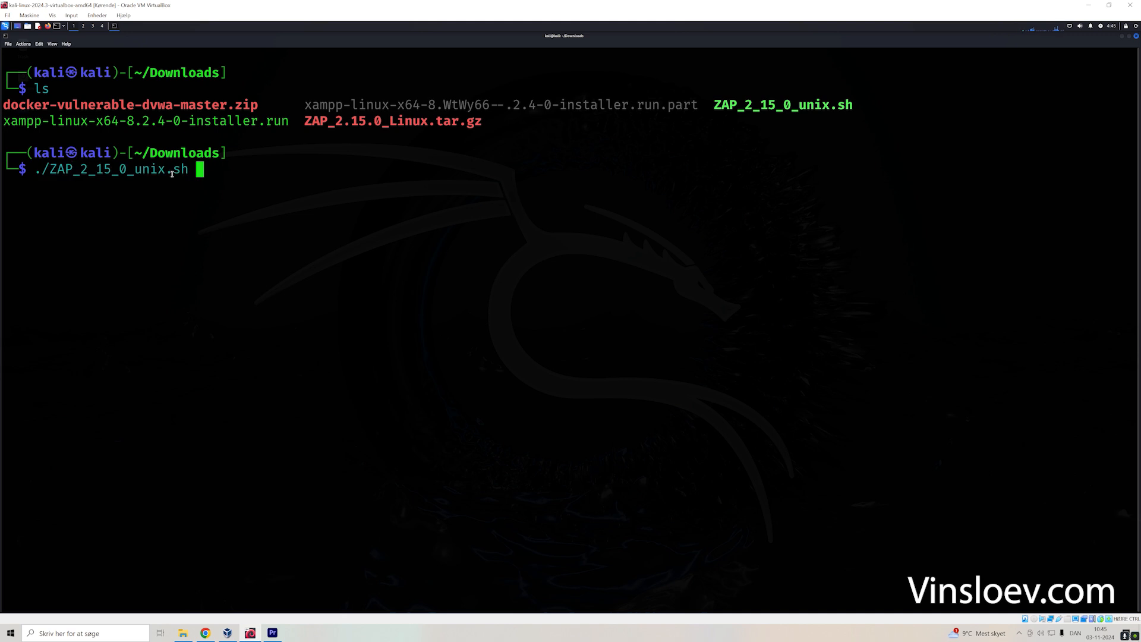
key(Return)
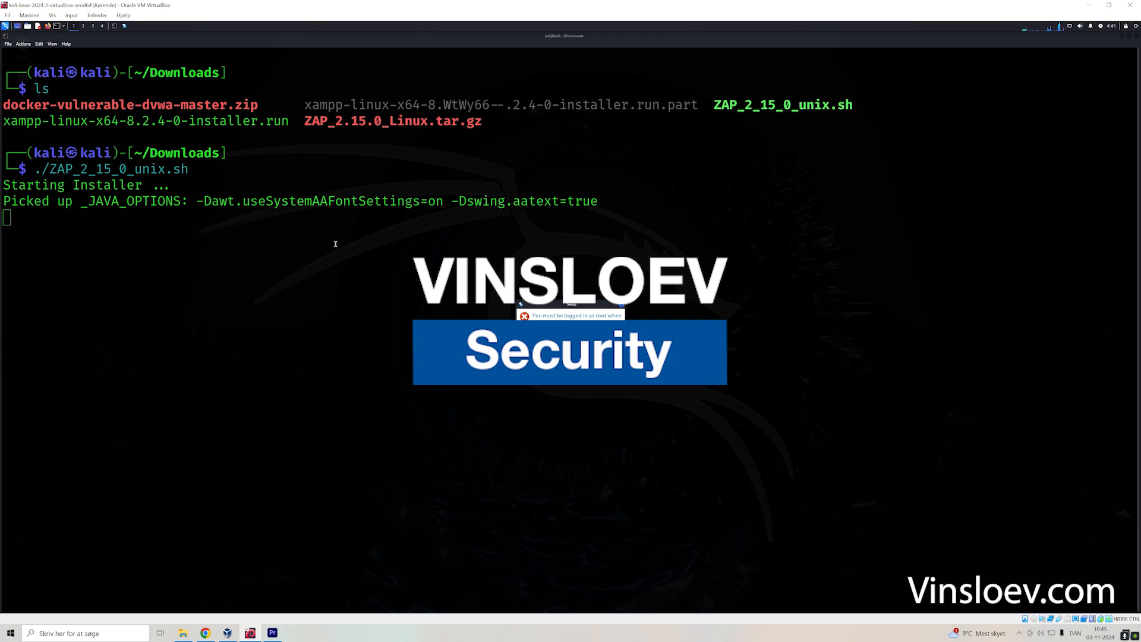
mouse_move(368, 252)
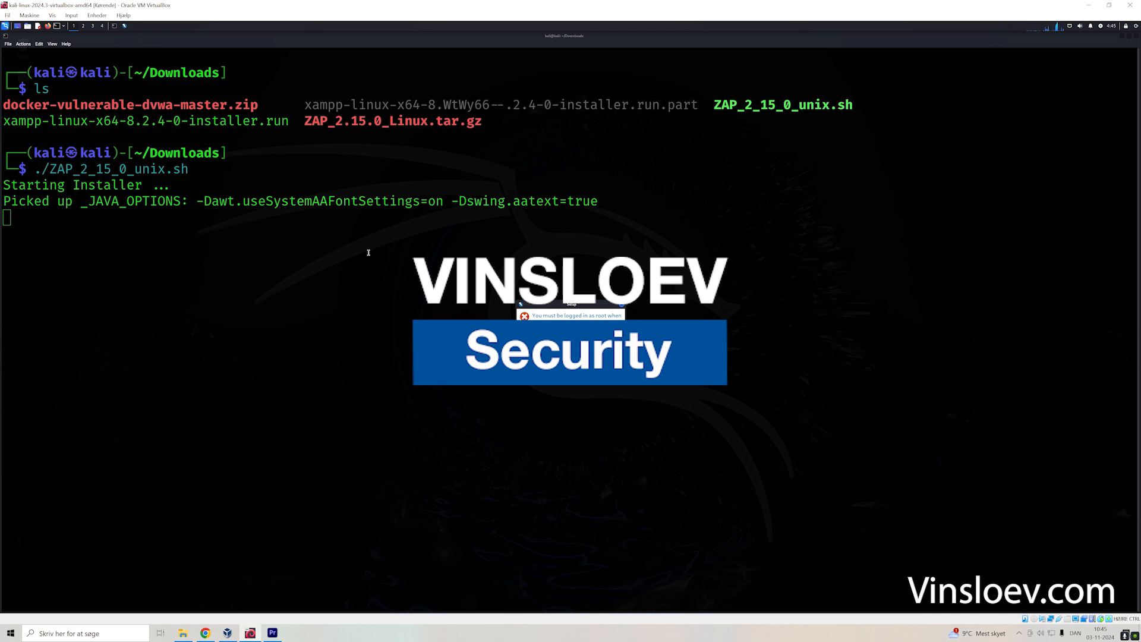